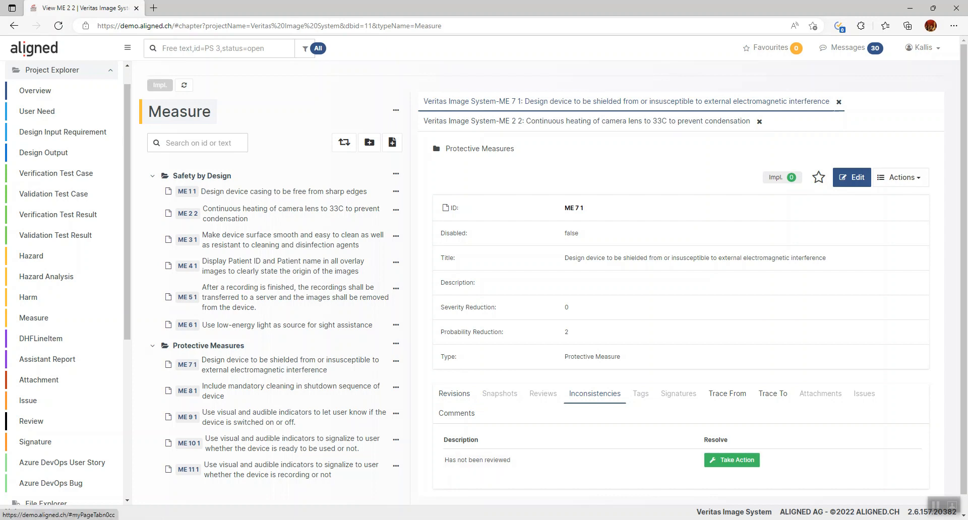
Display measure ME 2 2 'Continuous heating' with its Inconsistencies tab.
left_click(587, 121)
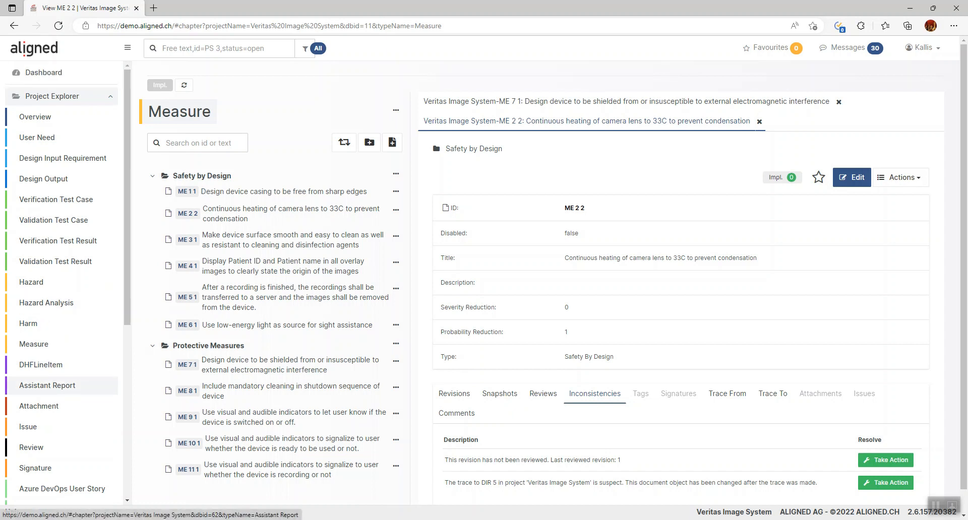
scroll("down", 3)
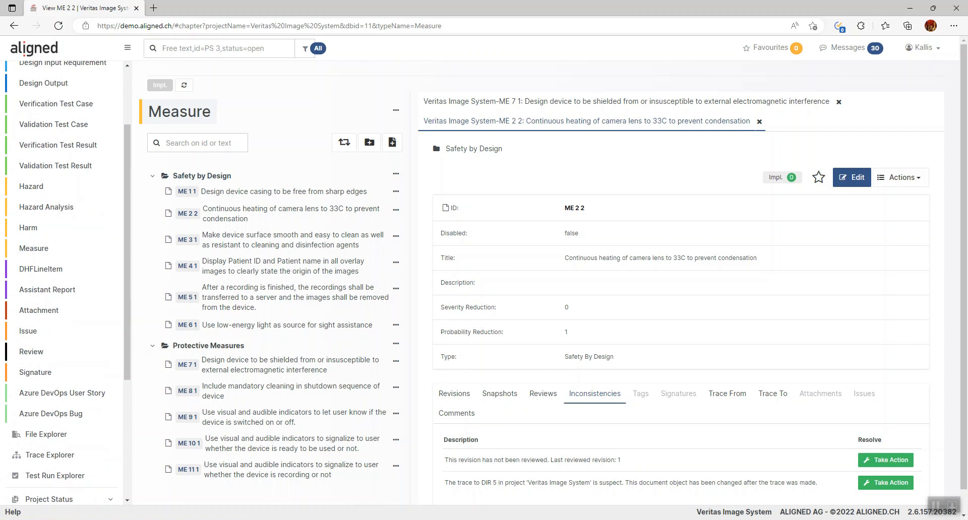
Add the Measure chapter's items to a new review.
left_click(395, 111)
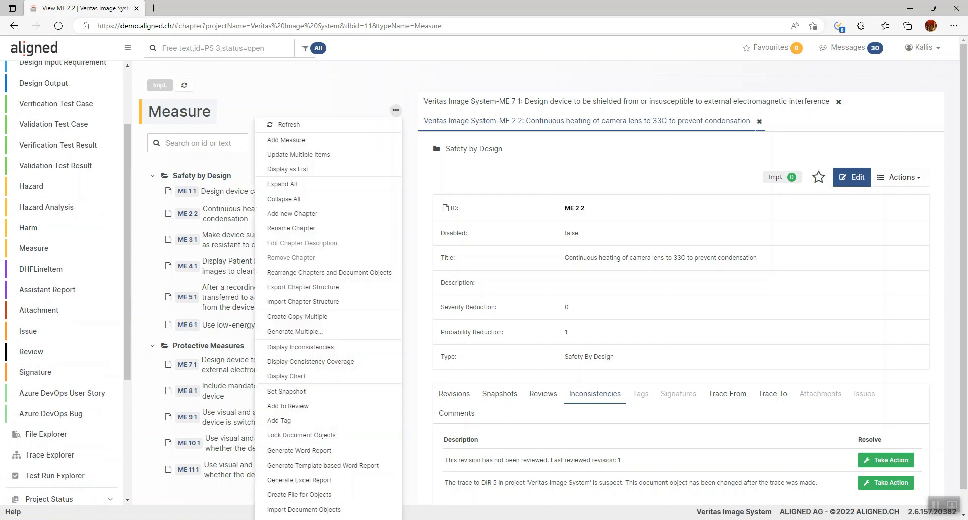
mouse_move(287, 407)
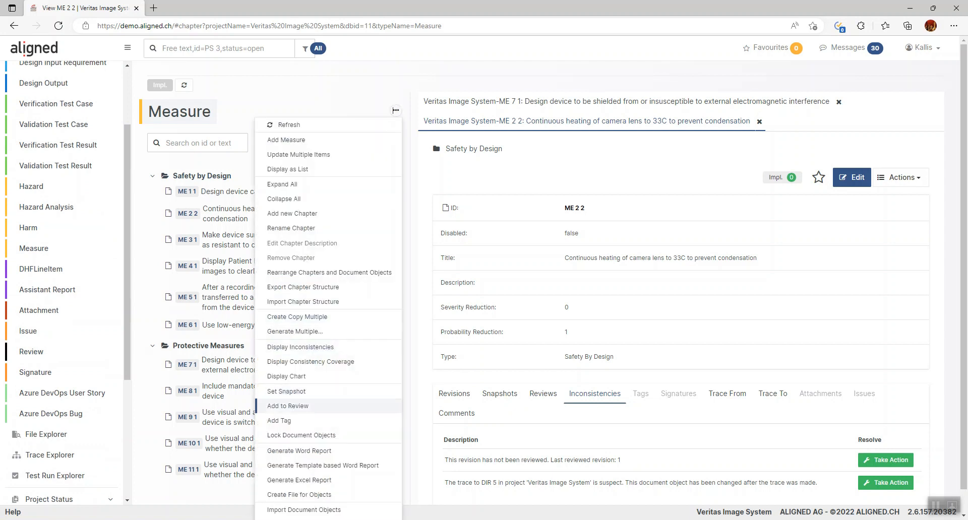
left_click(287, 407)
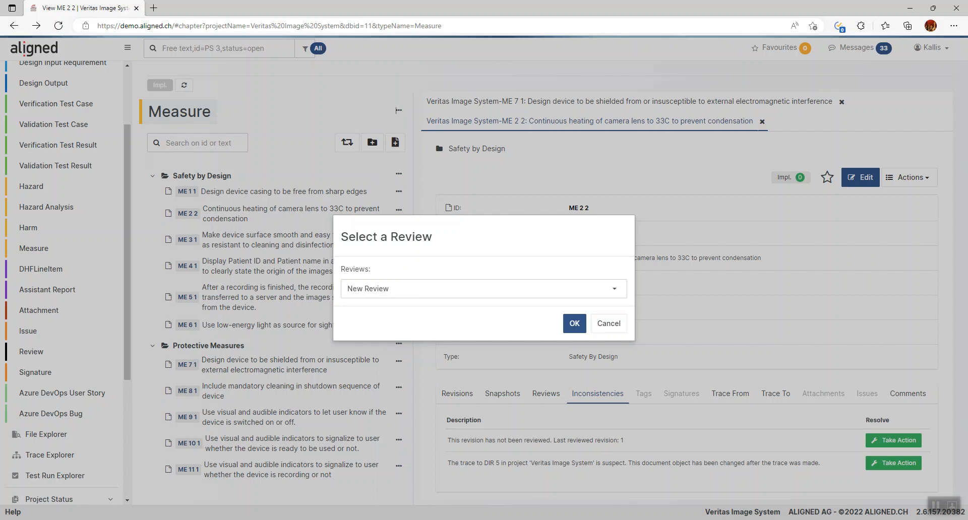
left_click(574, 324)
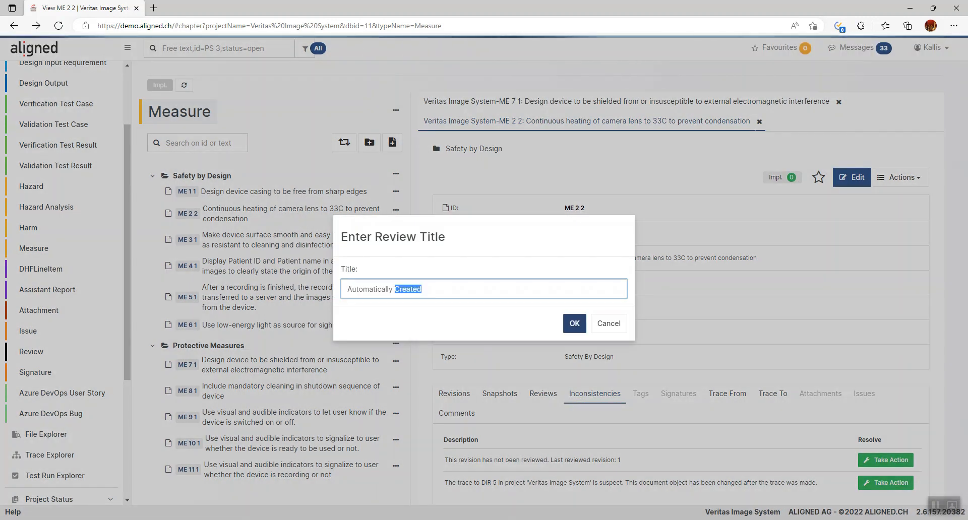
Title the review 'Review at M2' and create a snapshot named 'Review at M2'.
type("Review at")
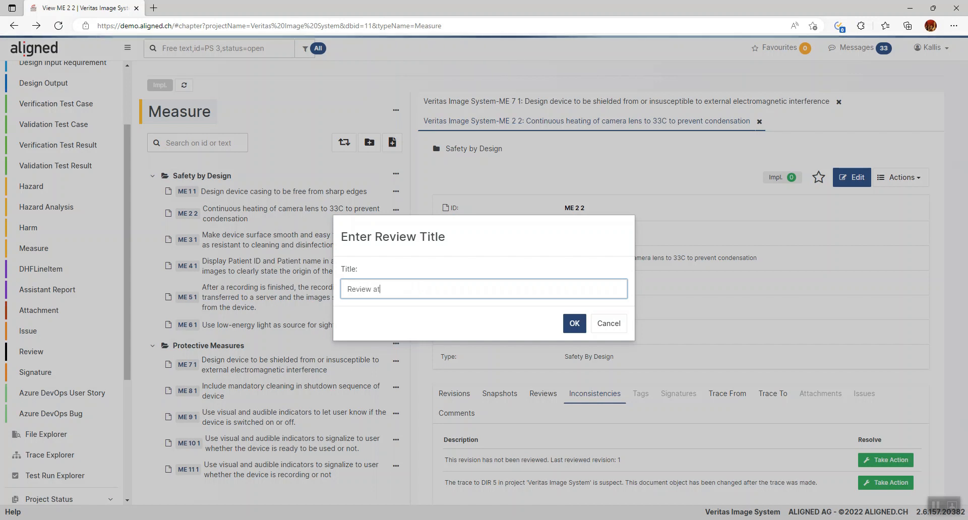
type("M2")
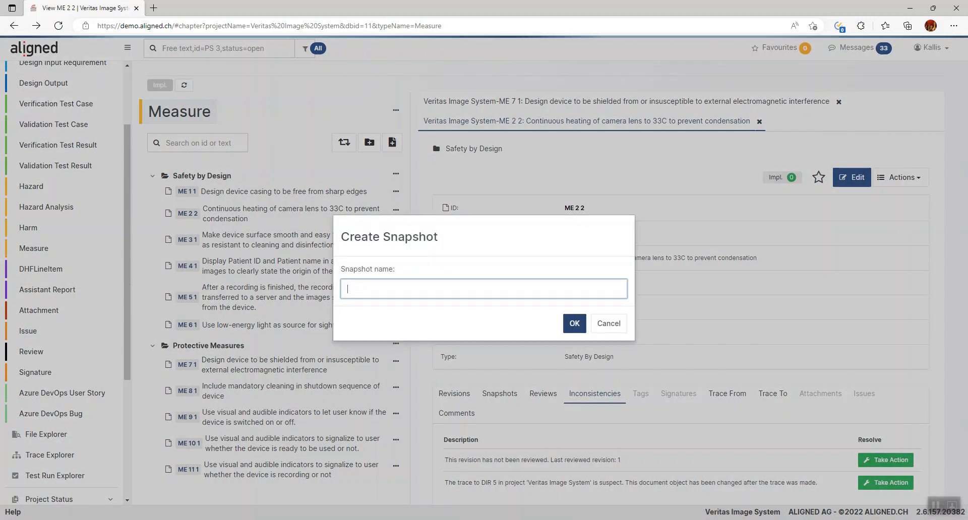
type("Review at M2")
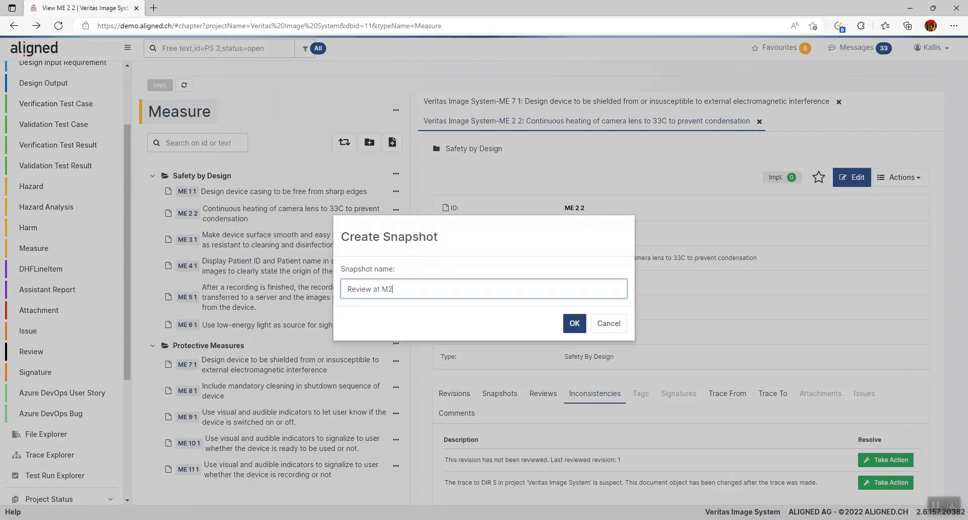
left_click(573, 324)
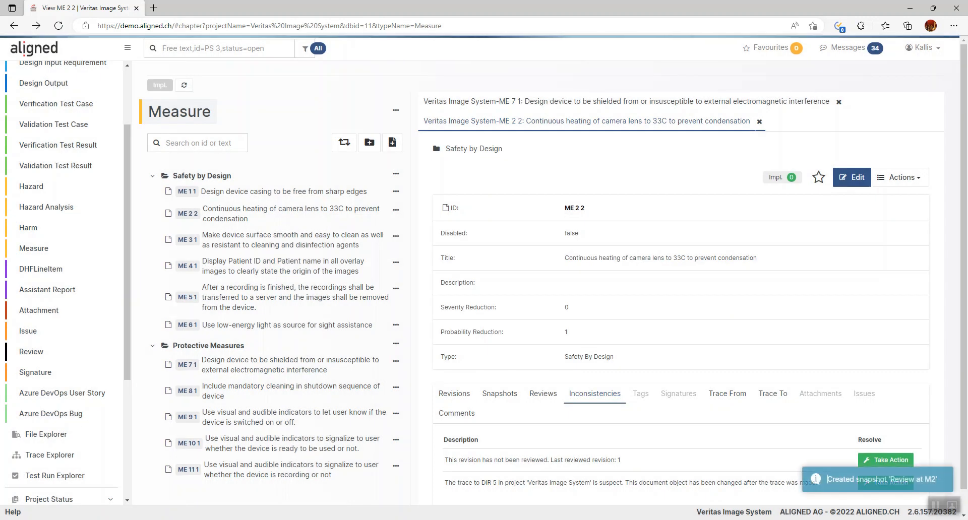
View the new review RV 4 1 'Review at M2' with its objects under review, then begin editing it.
left_click(885, 459)
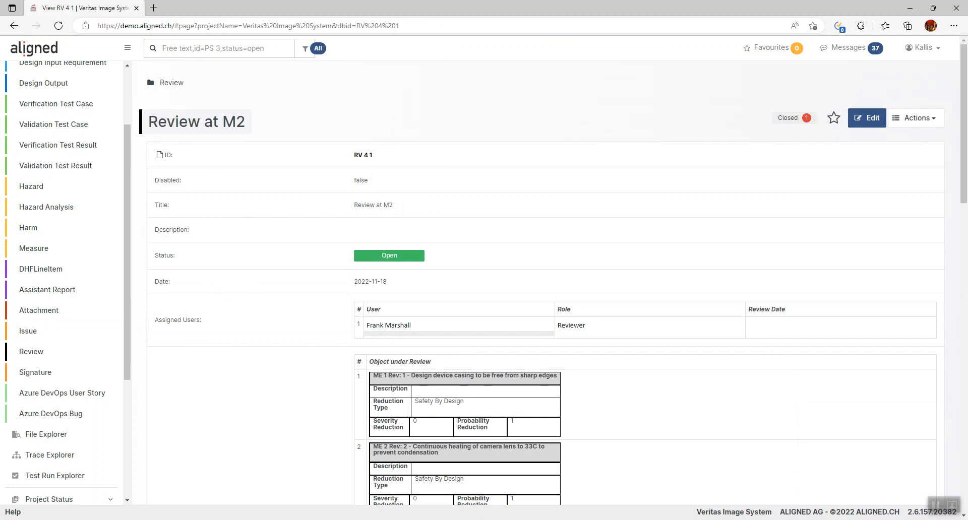
scroll("down", 3)
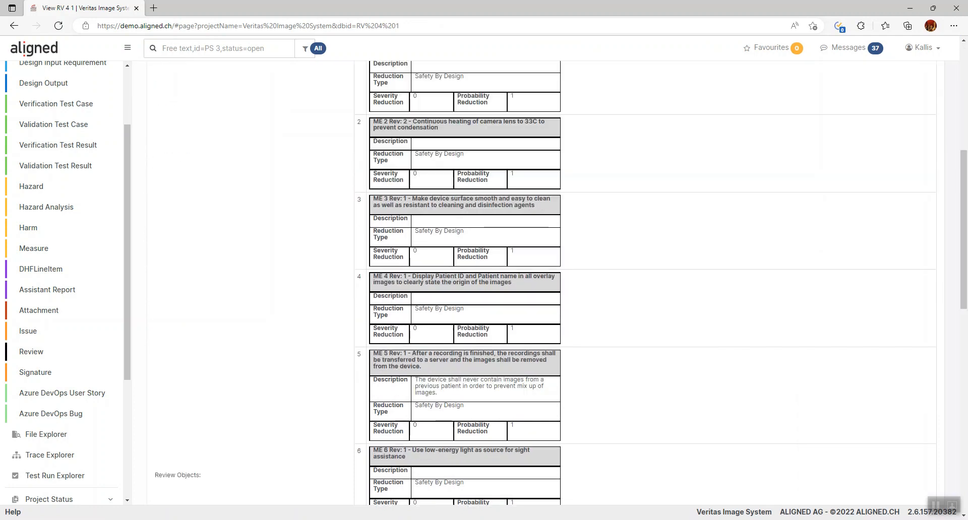
scroll("up", 3)
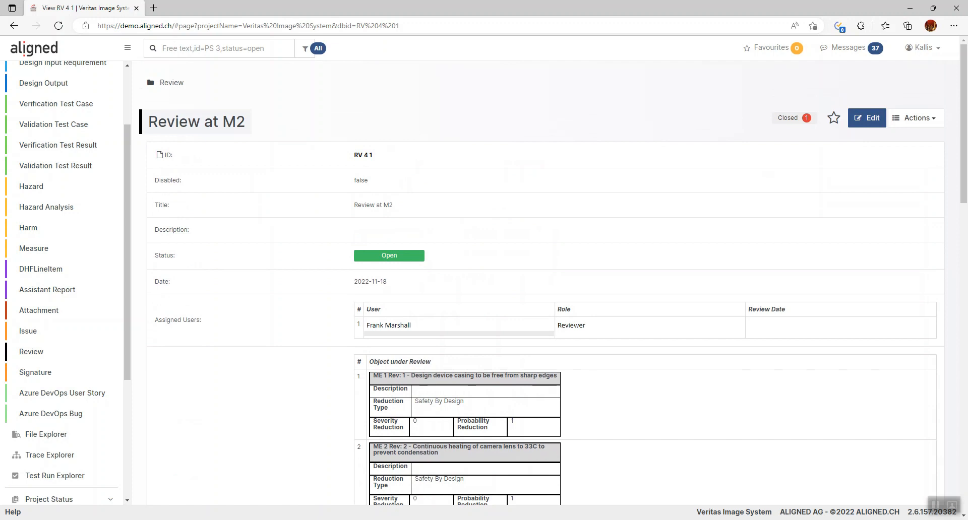
left_click(866, 118)
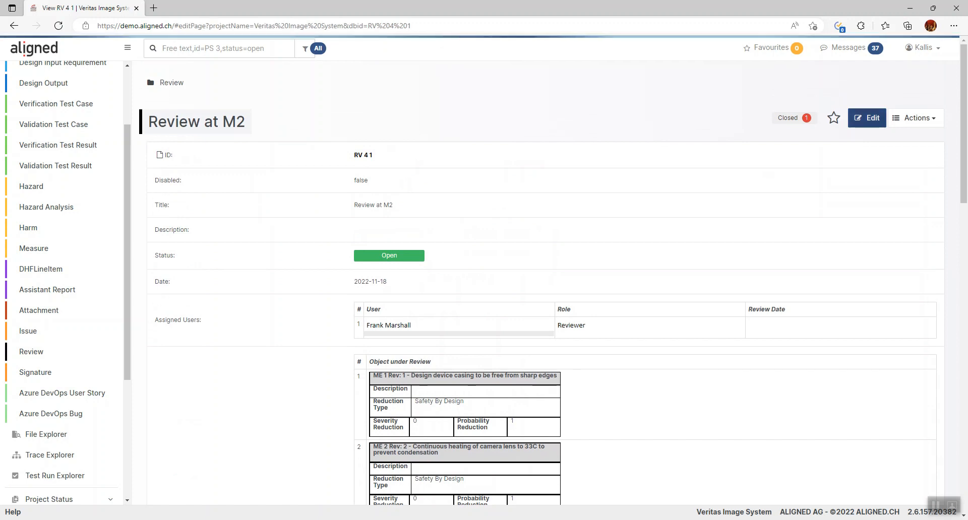
Assign two more users to the review, Gary Kasparov as Recorder and Anish Giri as Author.
left_click(866, 118)
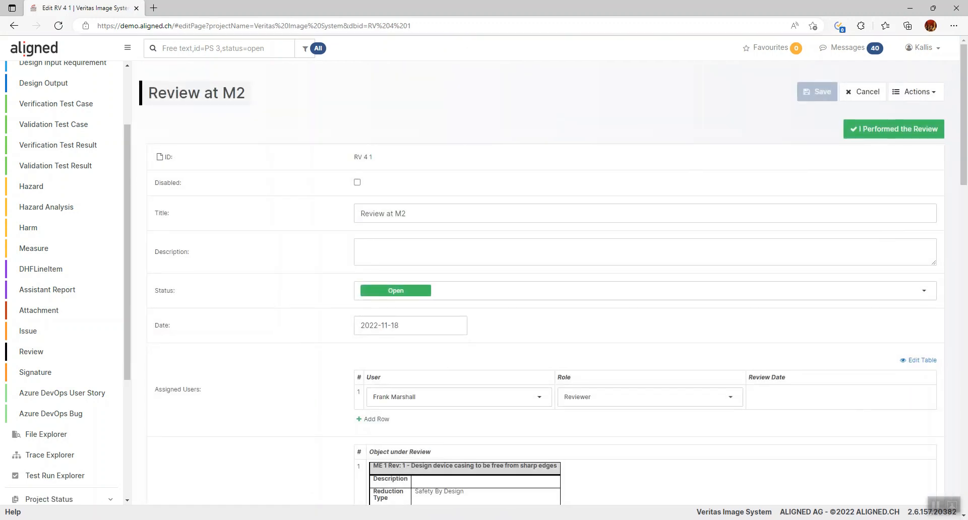
left_click(372, 419)
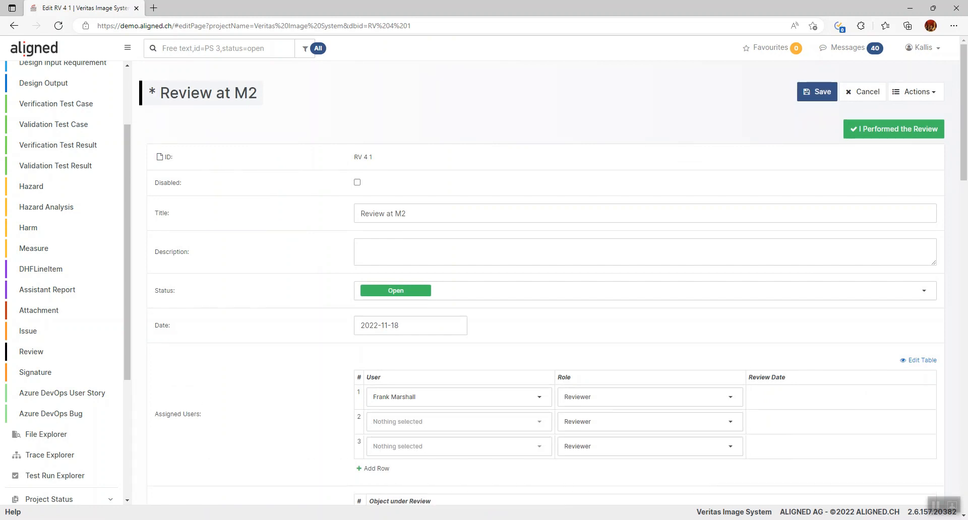
left_click(458, 422)
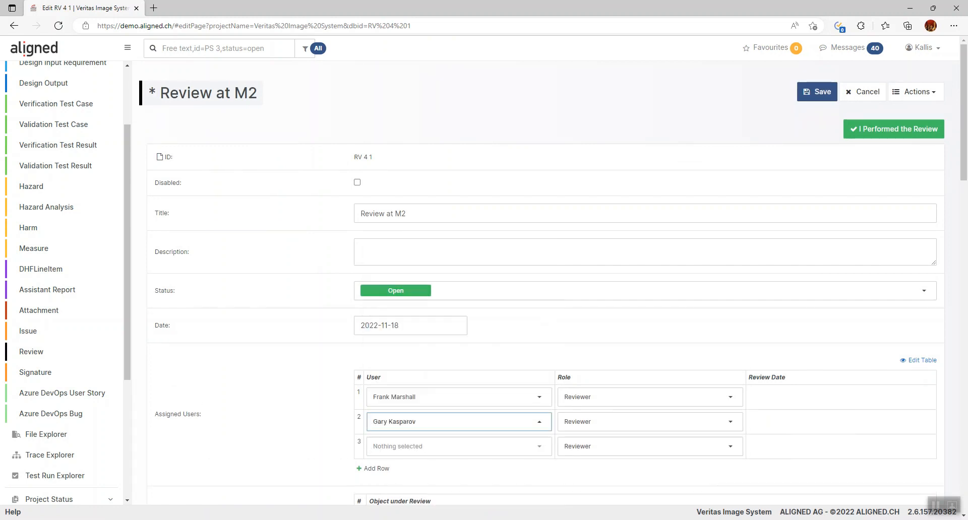
left_click(458, 447)
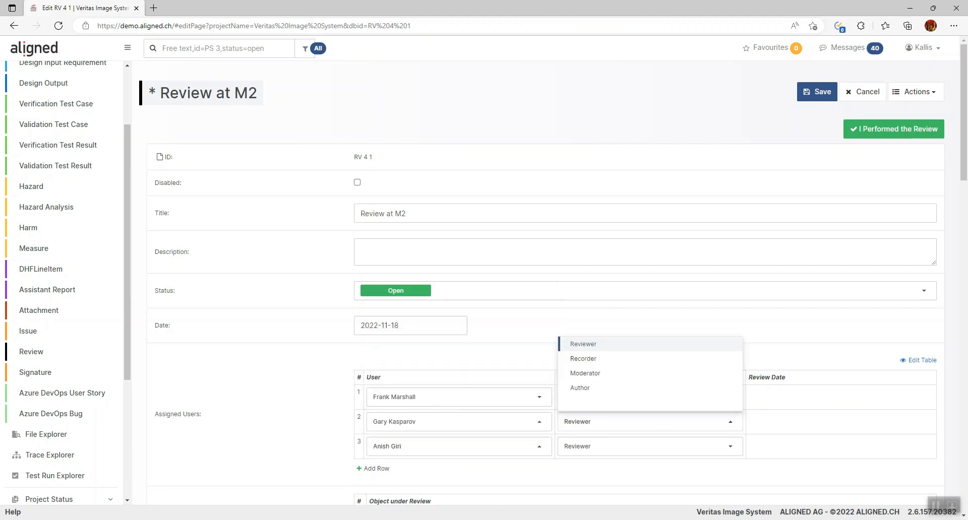
left_click(583, 359)
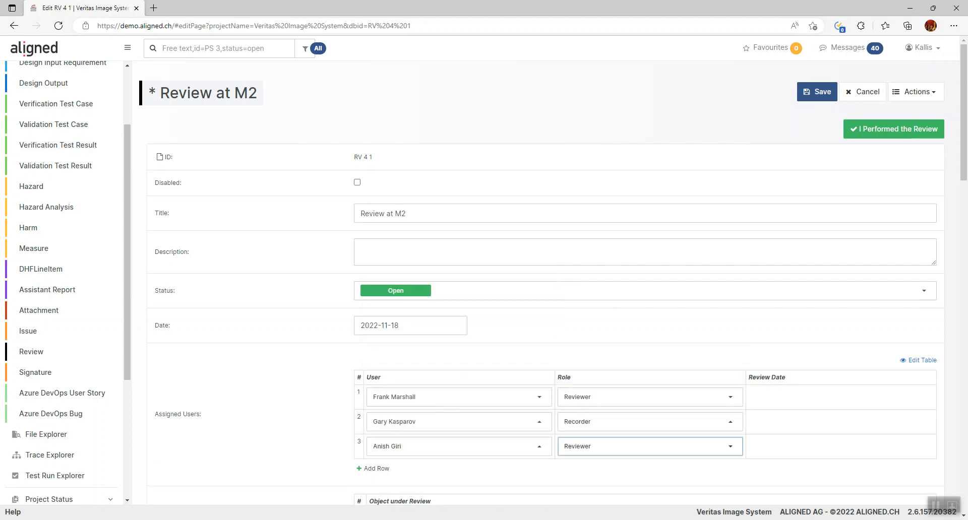
left_click(649, 446)
type("CR")
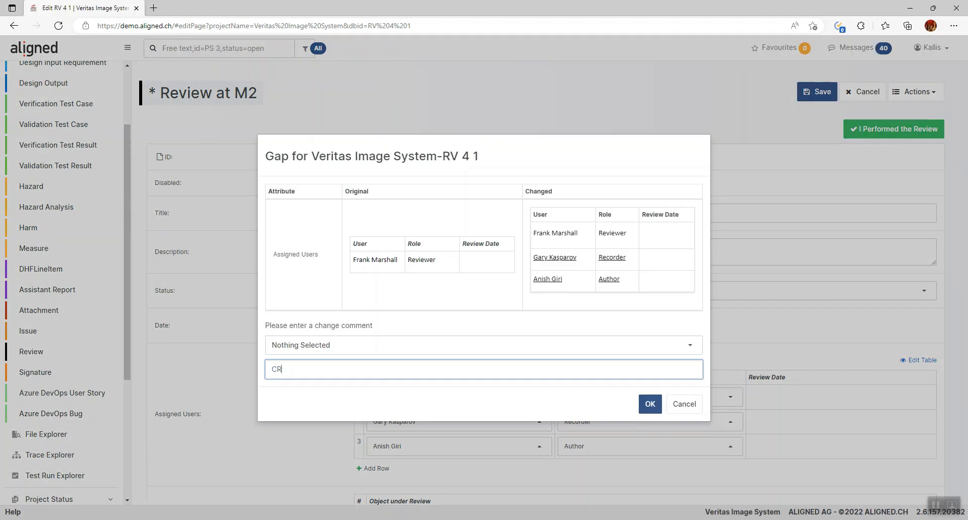
Save the review with the change comment 'Created review'.
type("Created review")
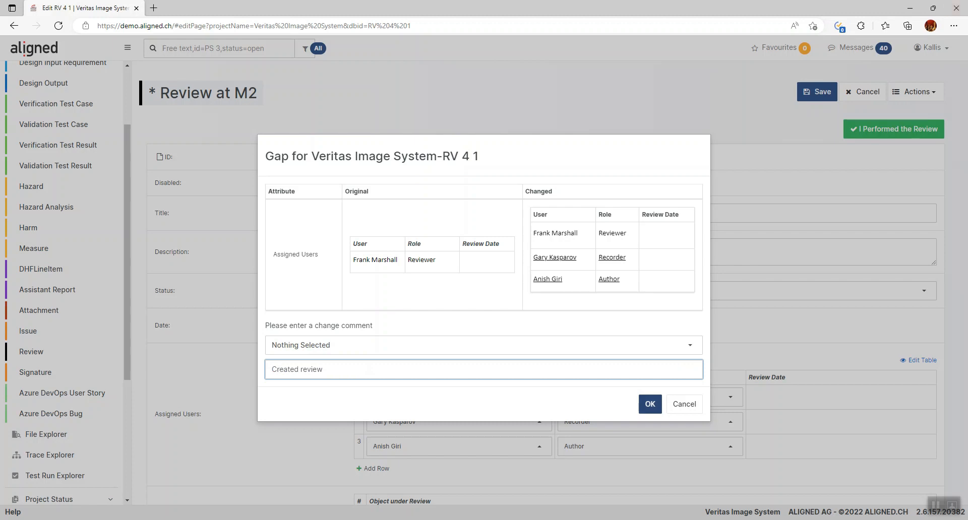
left_click(649, 403)
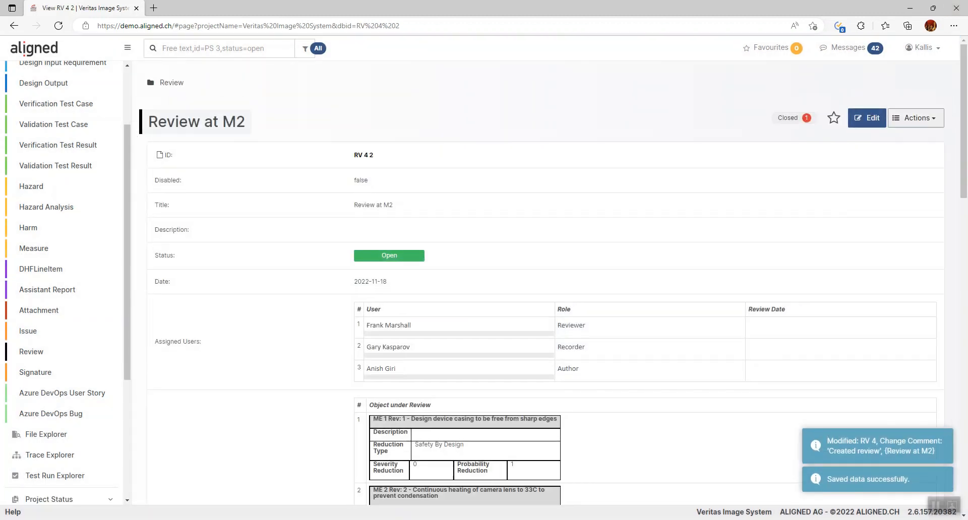
Start adding review feedback, showing the 11 objects under review.
left_click(915, 118)
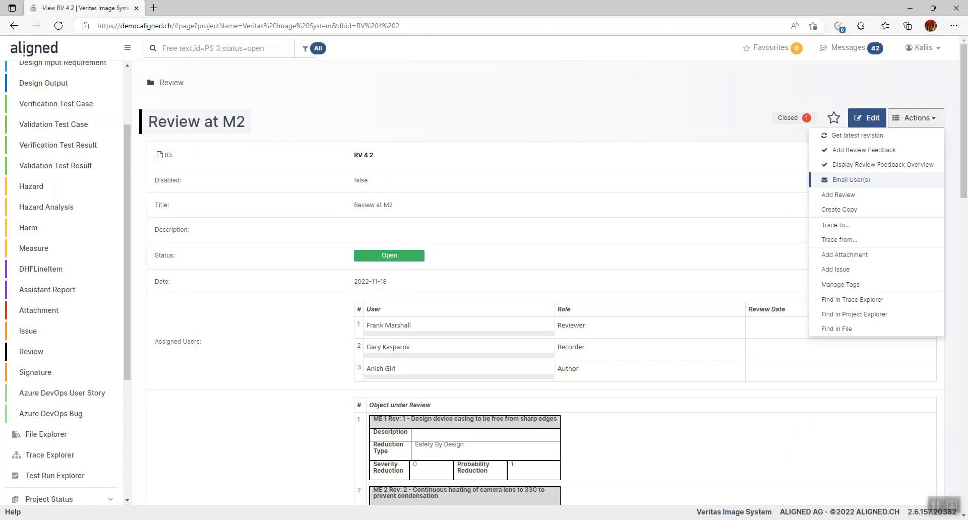
left_click(916, 118)
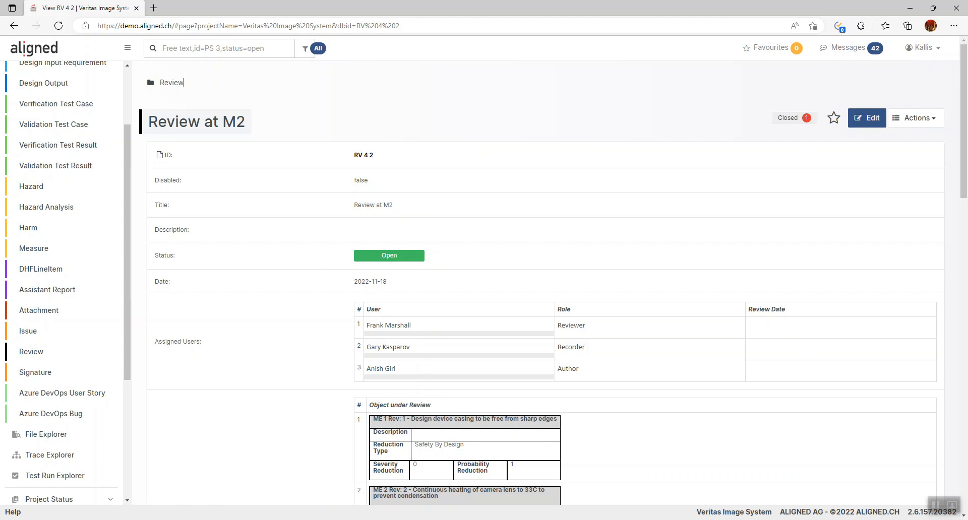
scroll("down", 3)
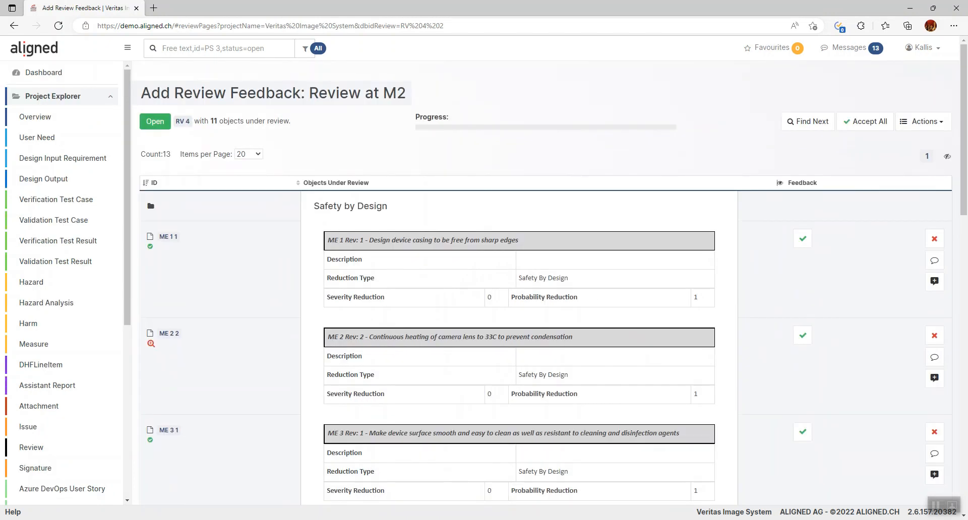
Inspect the measures under review, including ME 2 2's lens heating change from 32C to 33C.
left_click(781, 183)
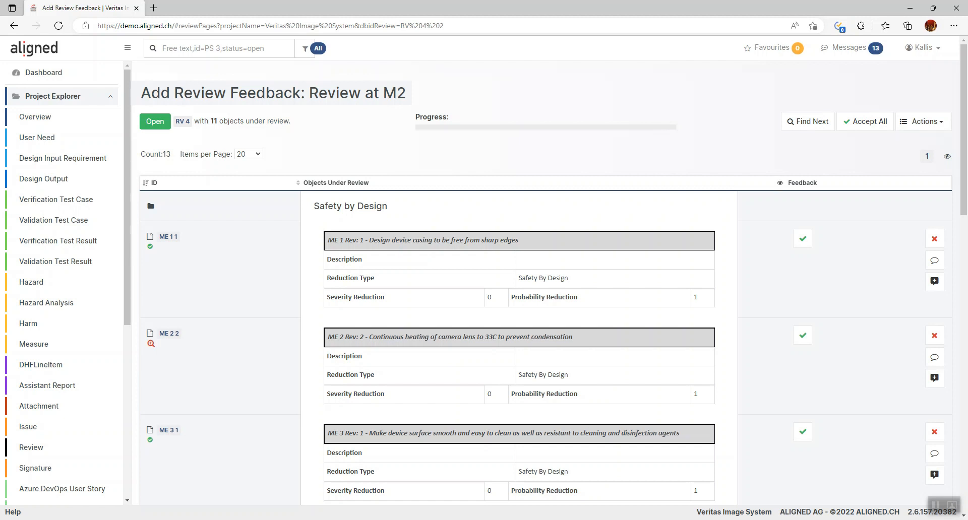
mouse_move(802, 238)
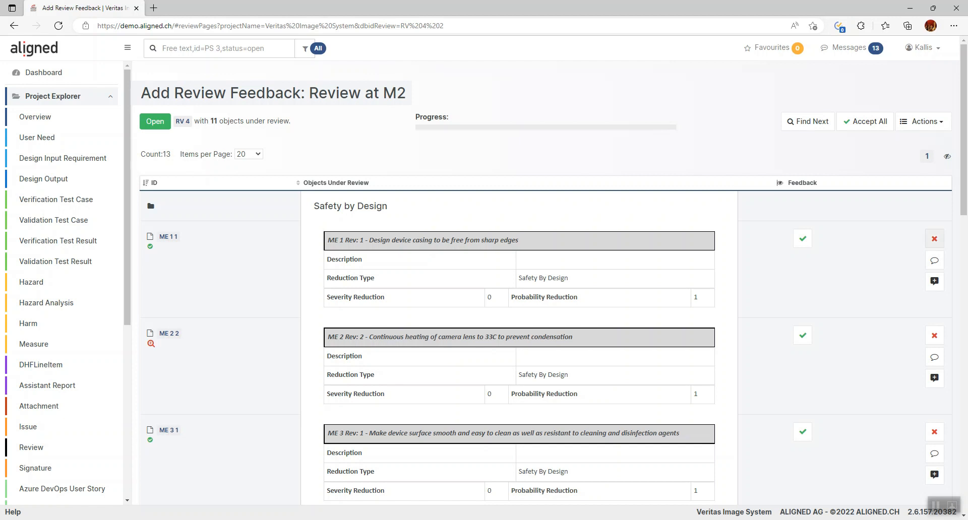
mouse_move(934, 238)
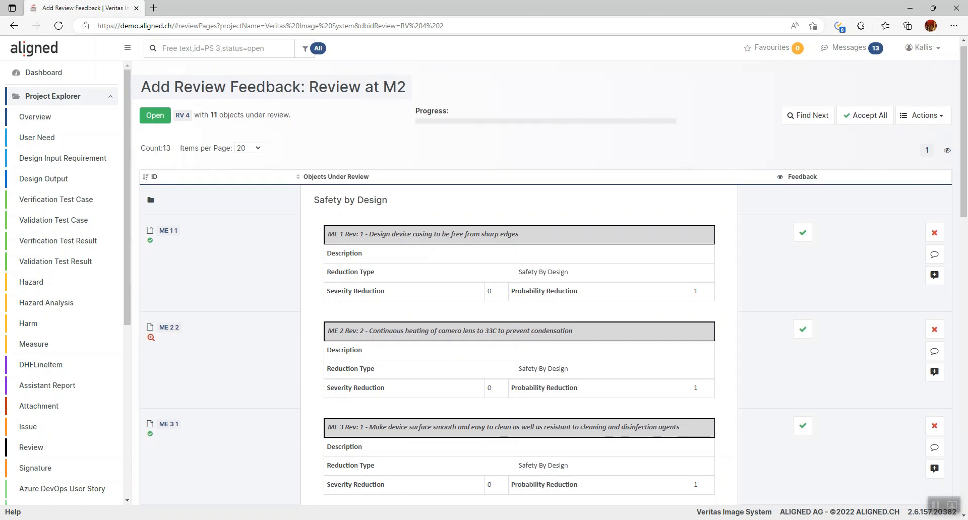
scroll("down", 3)
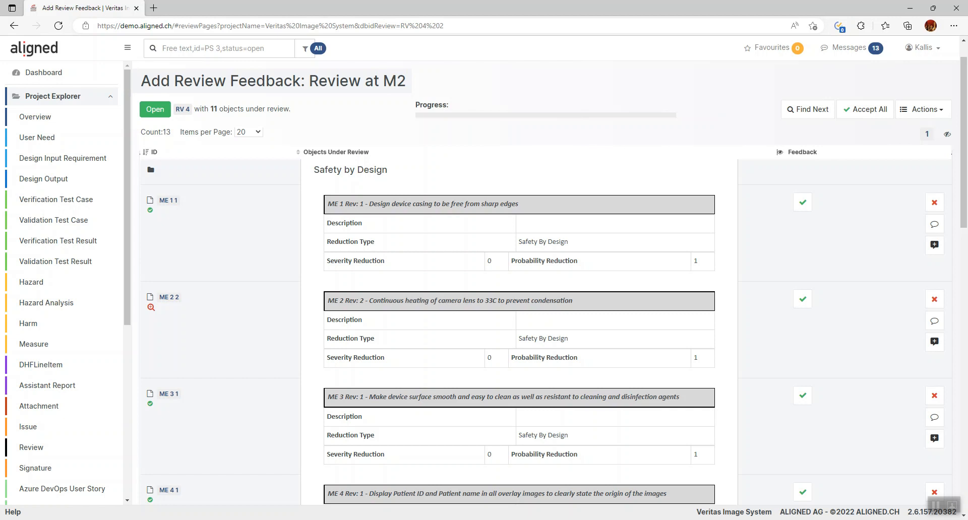
scroll("down", 3)
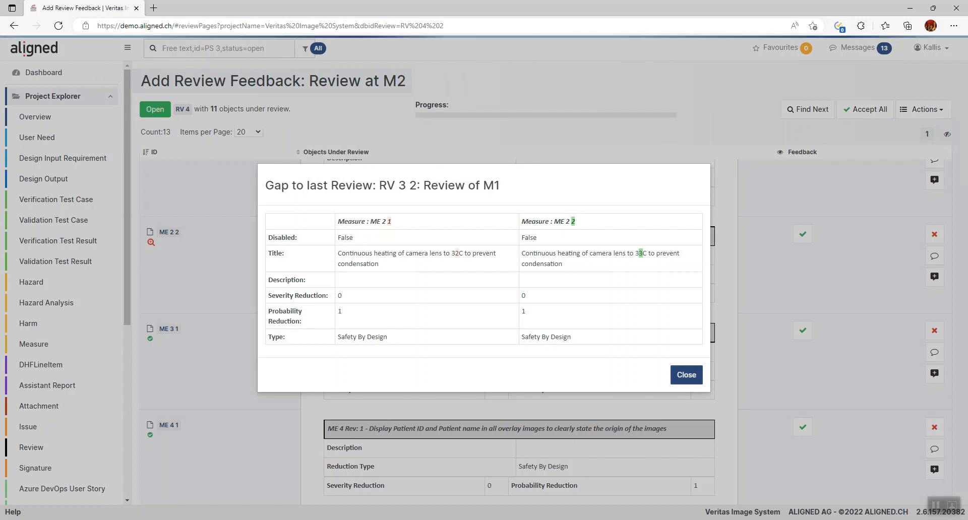
left_click(686, 375)
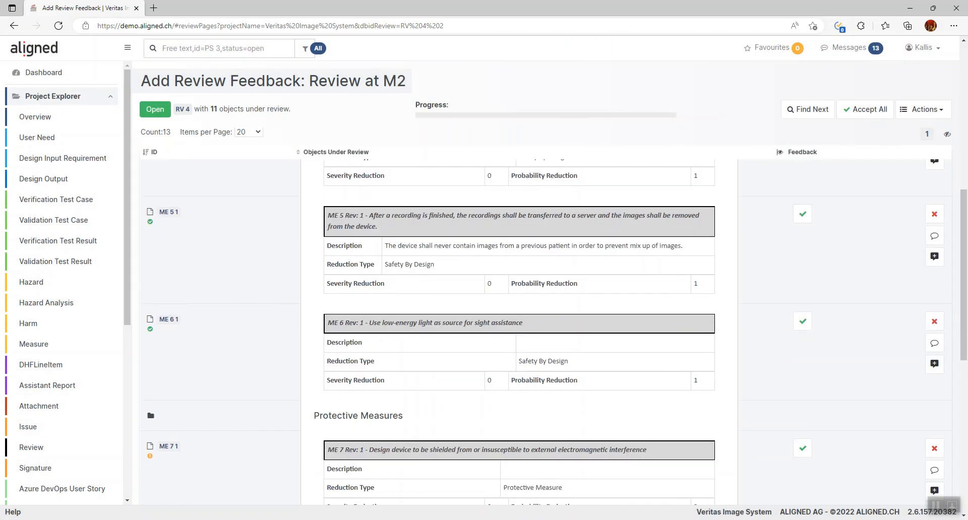
scroll("down", 3)
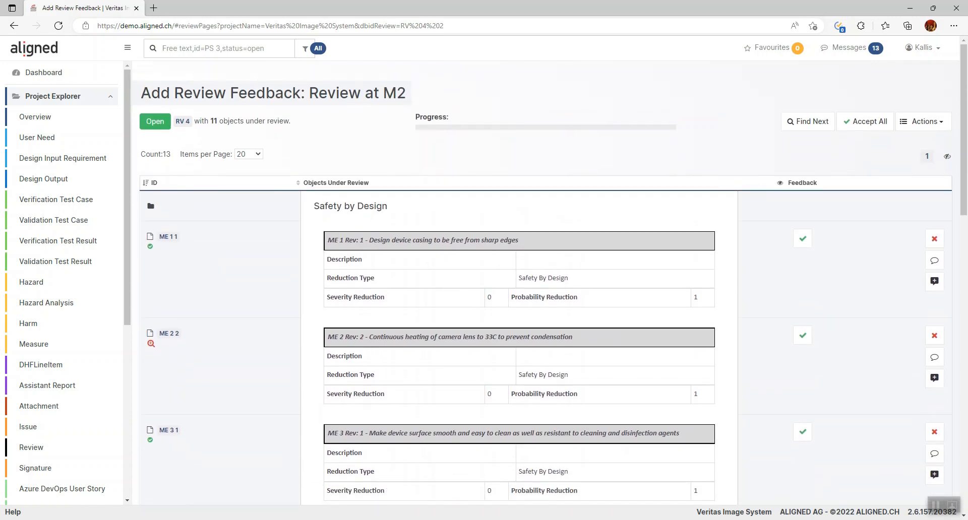
Accept measures ME 1 and ME 2 and move down to the remaining Safety by Design measures.
left_click(802, 238)
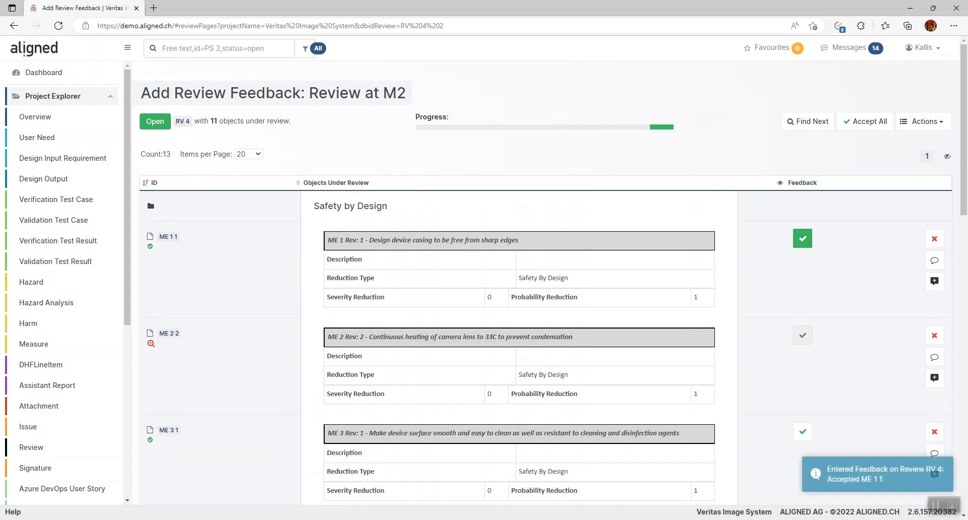
left_click(803, 335)
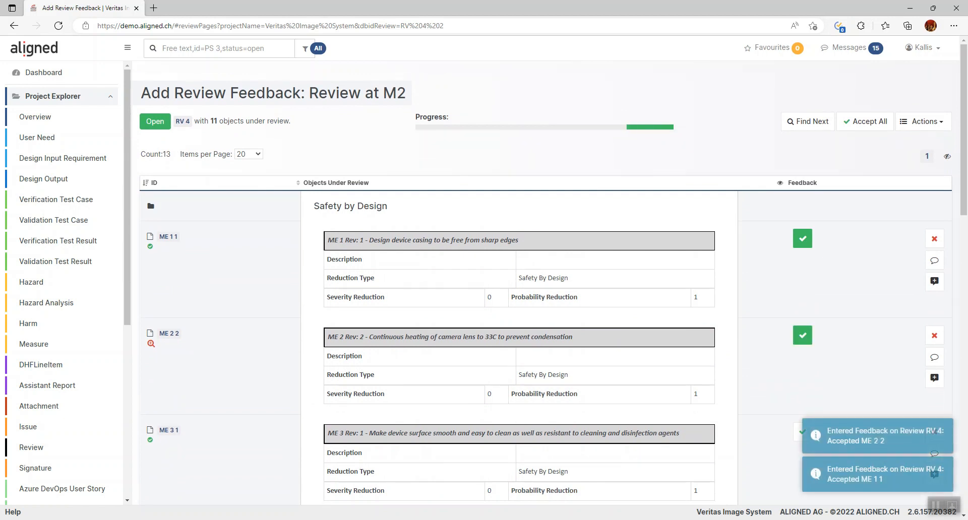
scroll("down", 3)
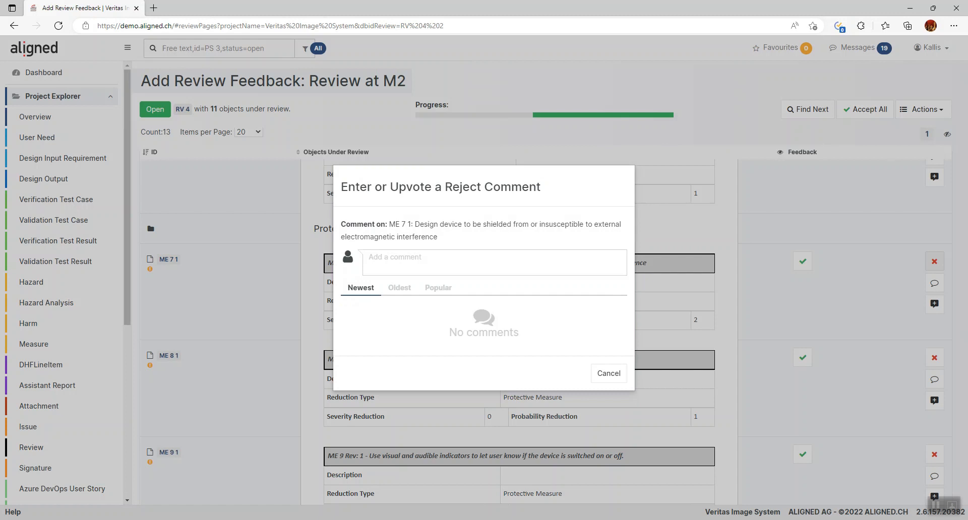
Reject ME 7 with the comment 'What dos external mean in this context?'.
left_click(493, 262)
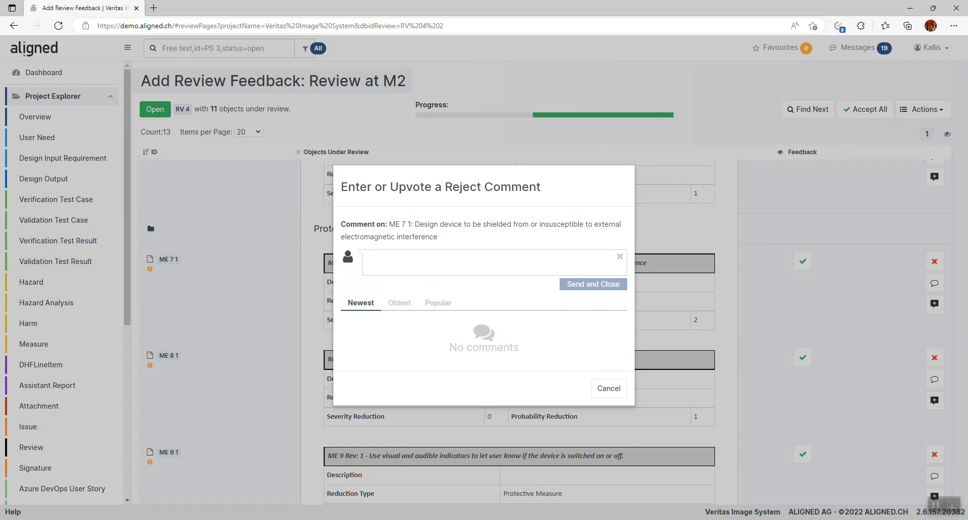
type("What dos external mean in")
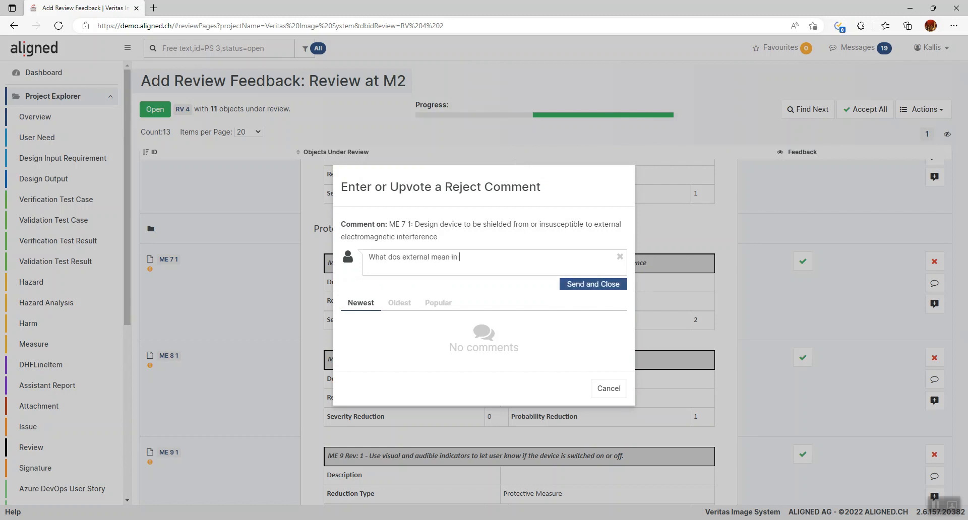
type("this context?")
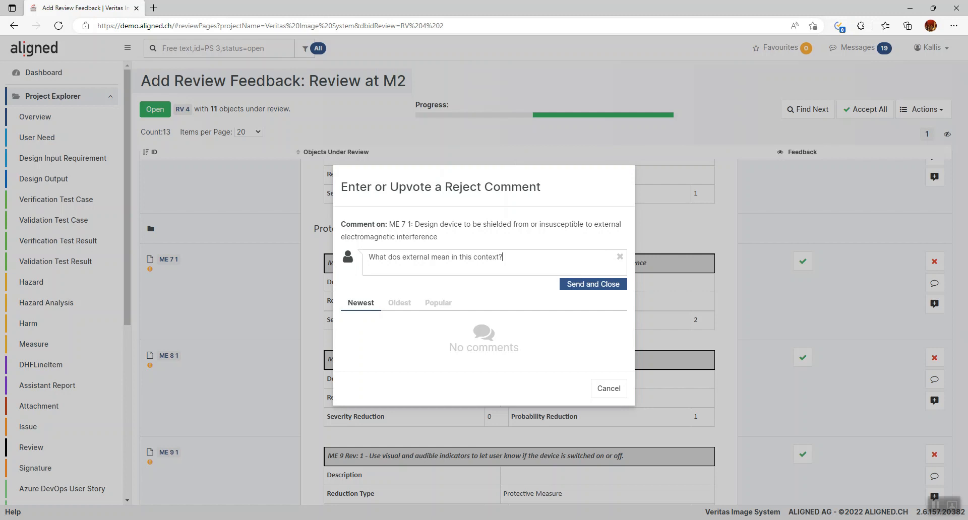
left_click(592, 284)
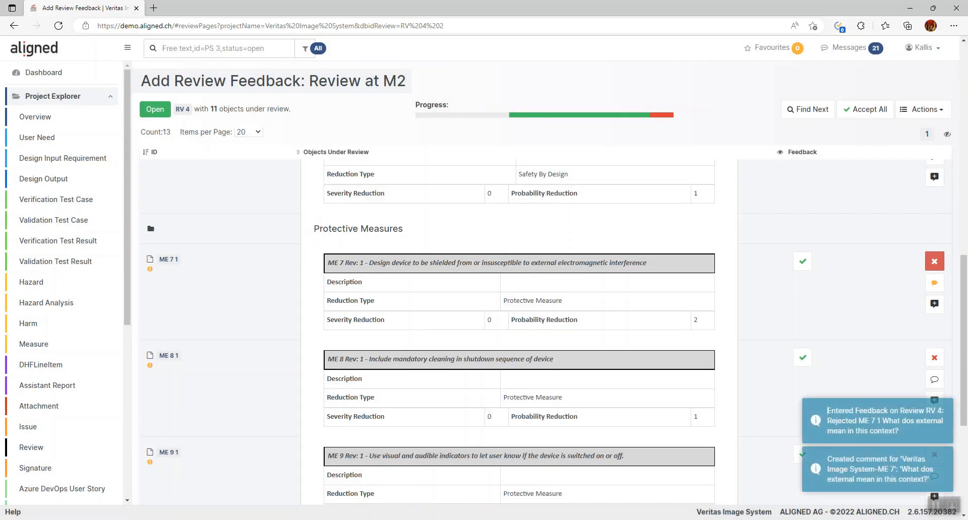
scroll("down", 3)
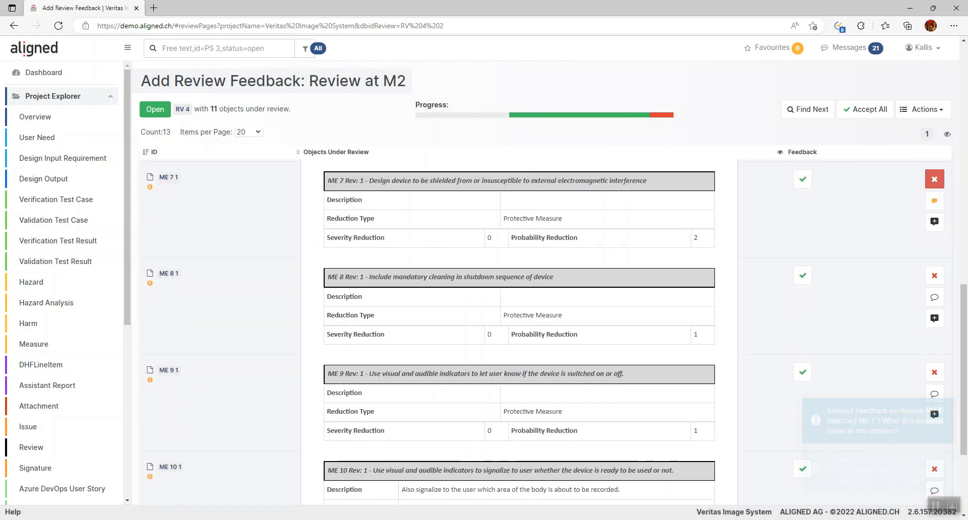
Accept measures ME 8 and ME 9.
left_click(802, 179)
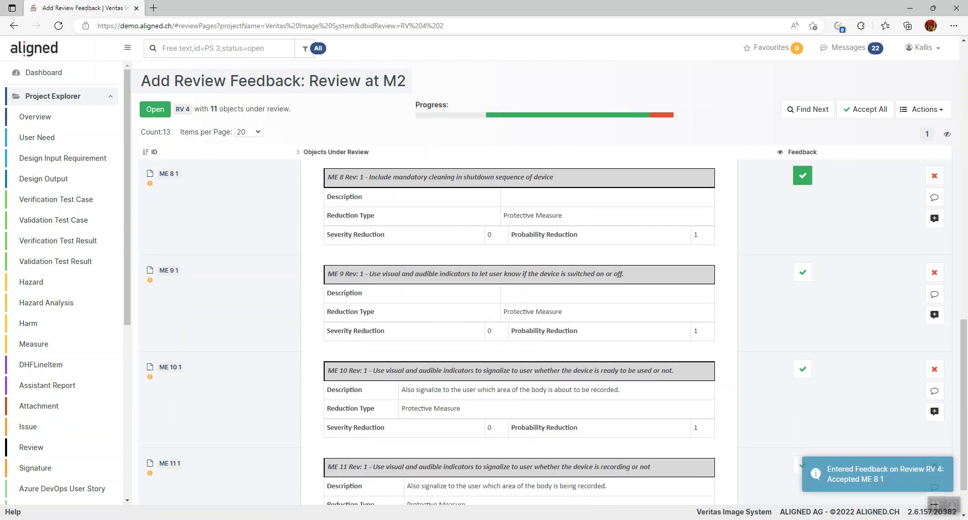
left_click(803, 272)
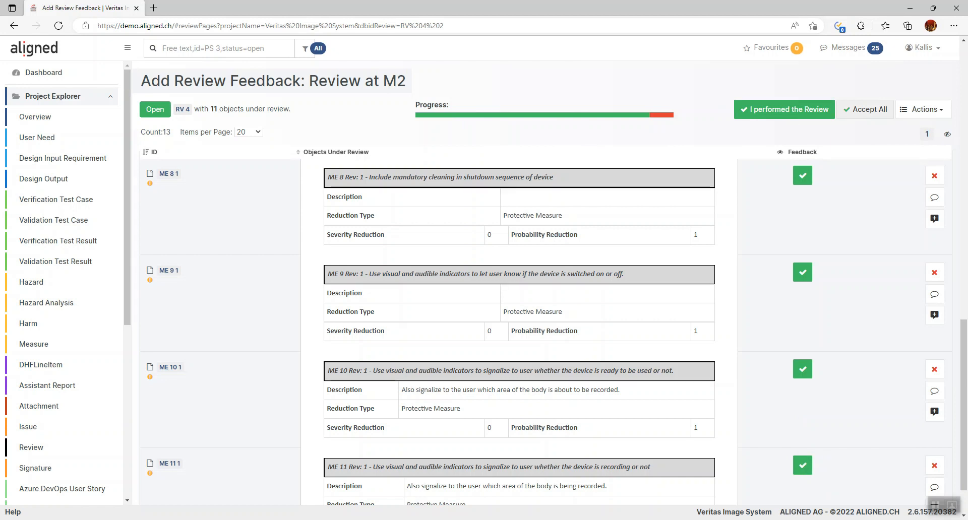
Declare 'I performed the Review' as completed and return to the Review at M2 record.
left_click(785, 109)
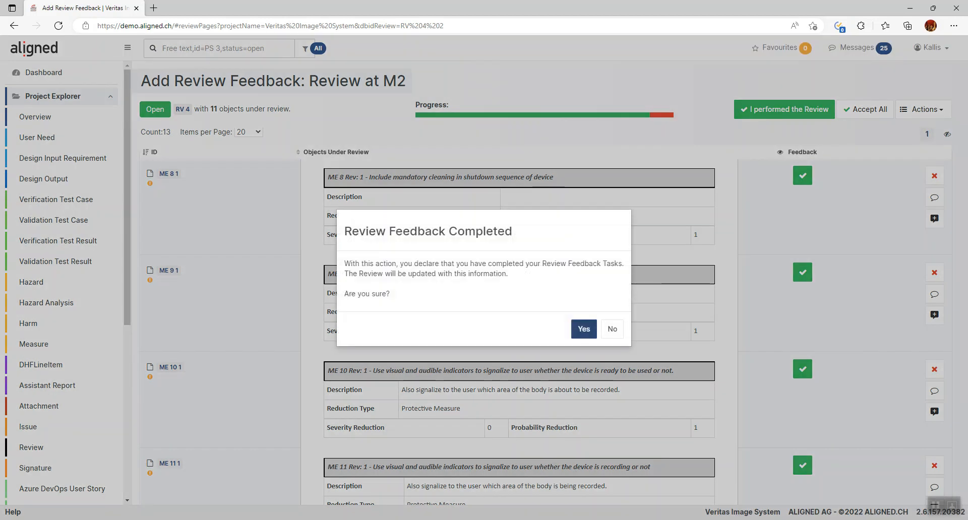
left_click(582, 329)
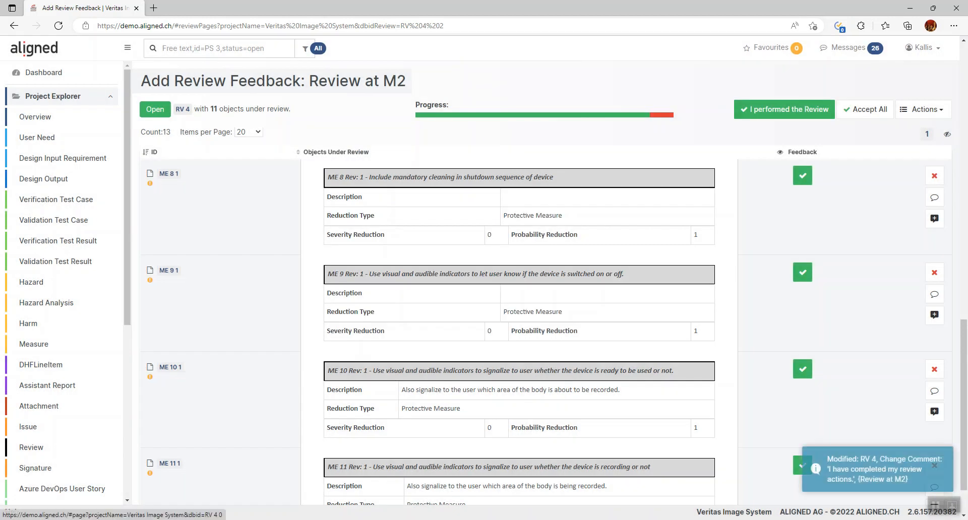
left_click(784, 109)
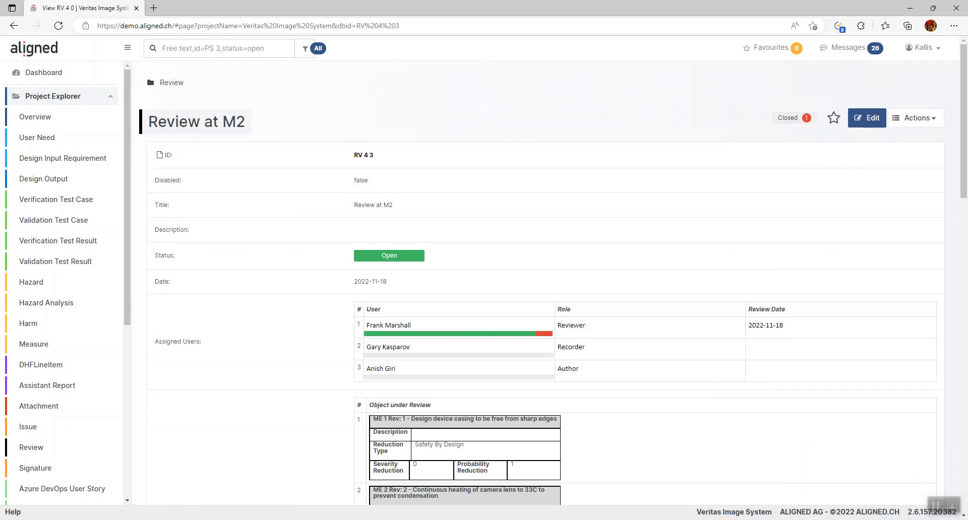
Scroll through review RV 4 3 and bring up its Actions list.
scroll("down", 3)
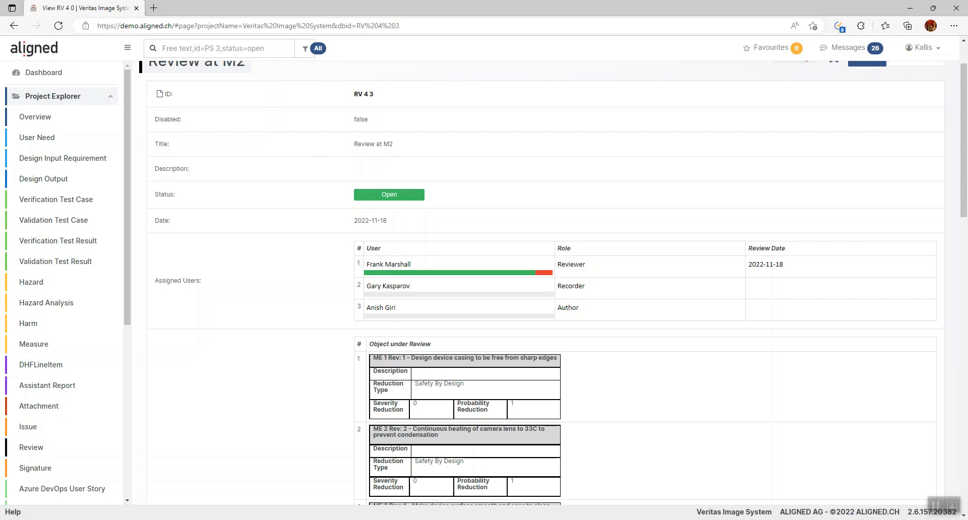
scroll("down", 3)
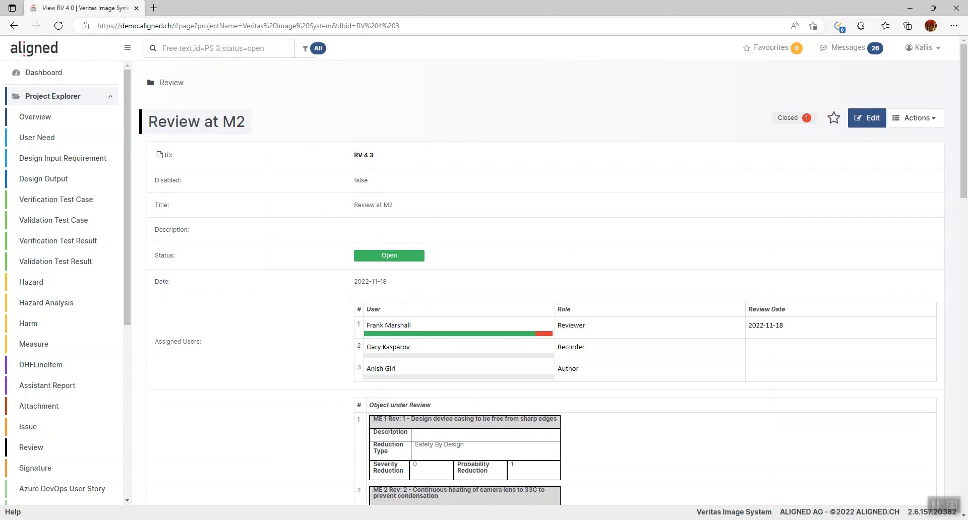
left_click(915, 118)
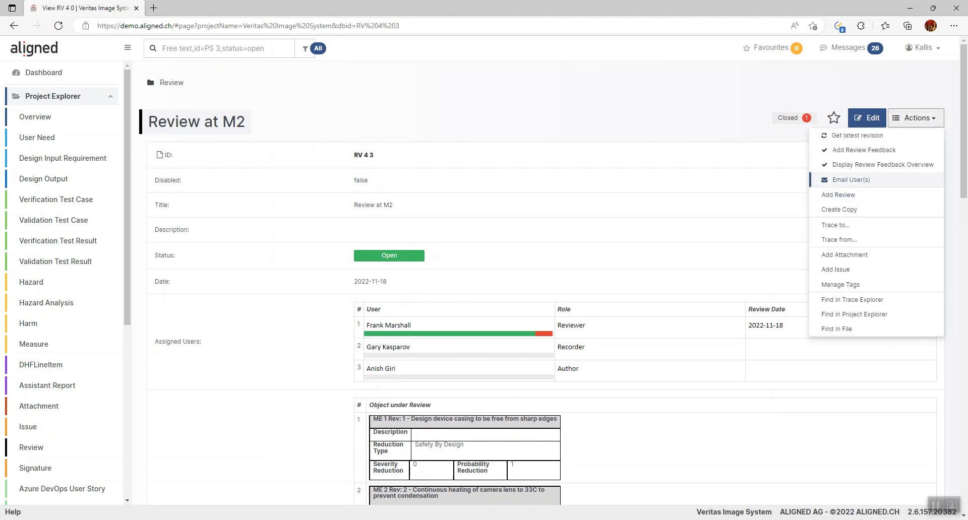
left_click(916, 118)
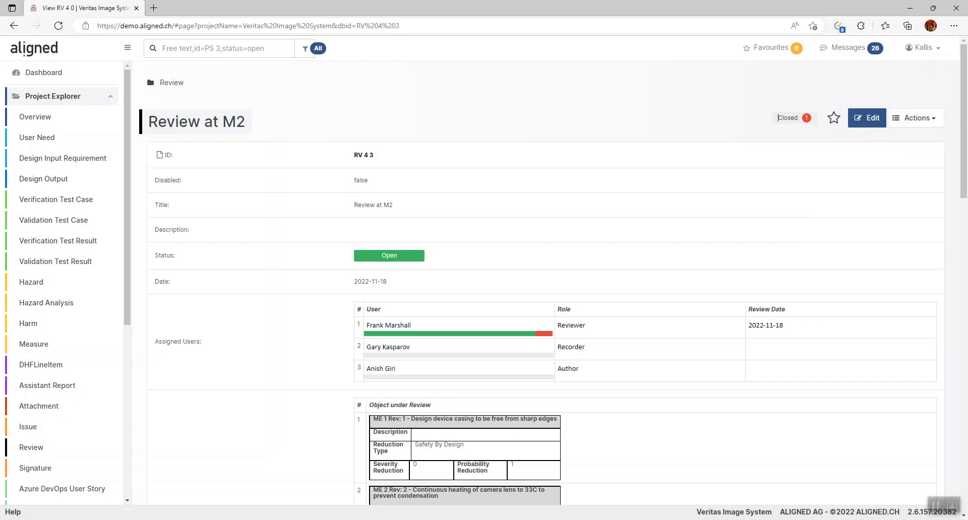
left_click(915, 118)
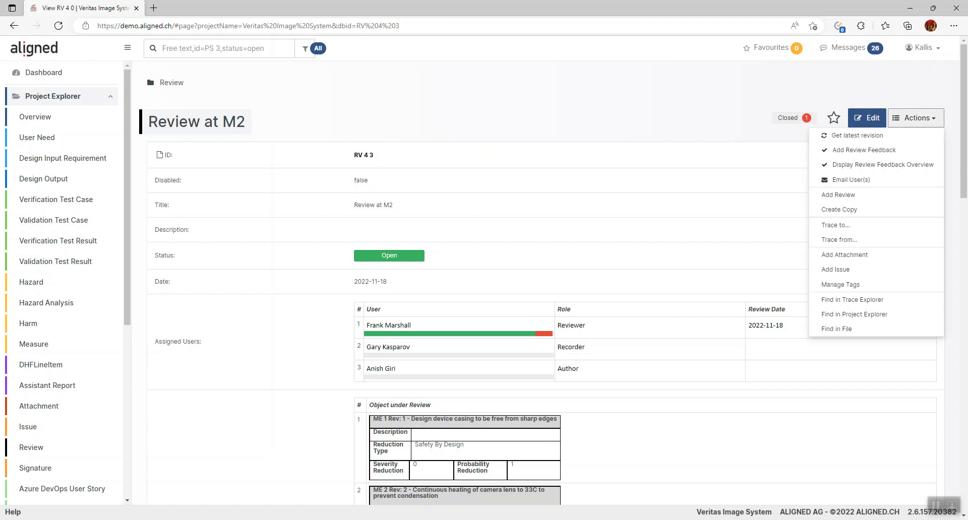
mouse_move(856, 135)
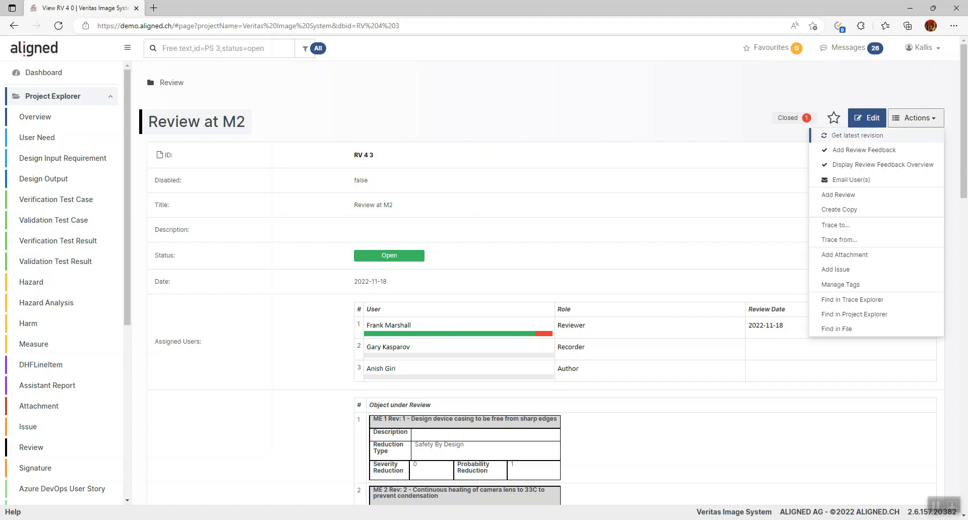
mouse_move(882, 164)
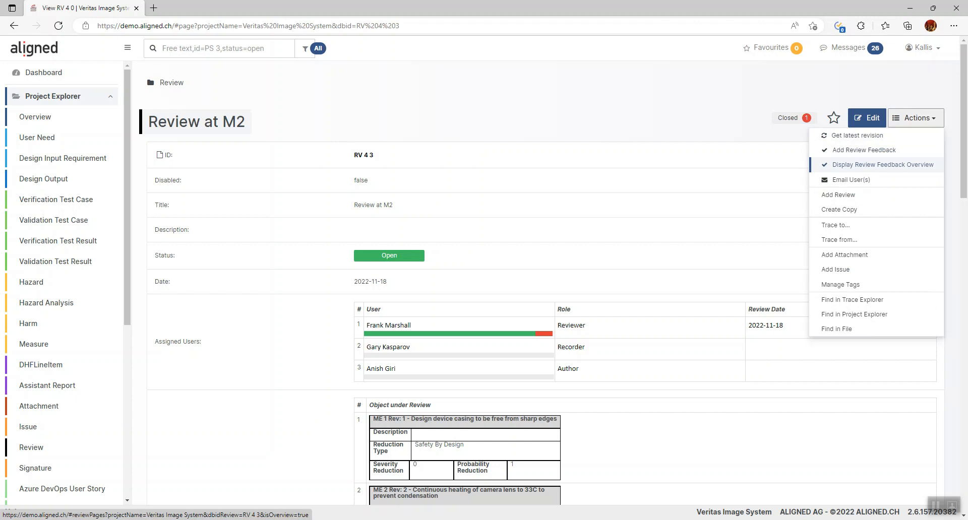
left_click(883, 165)
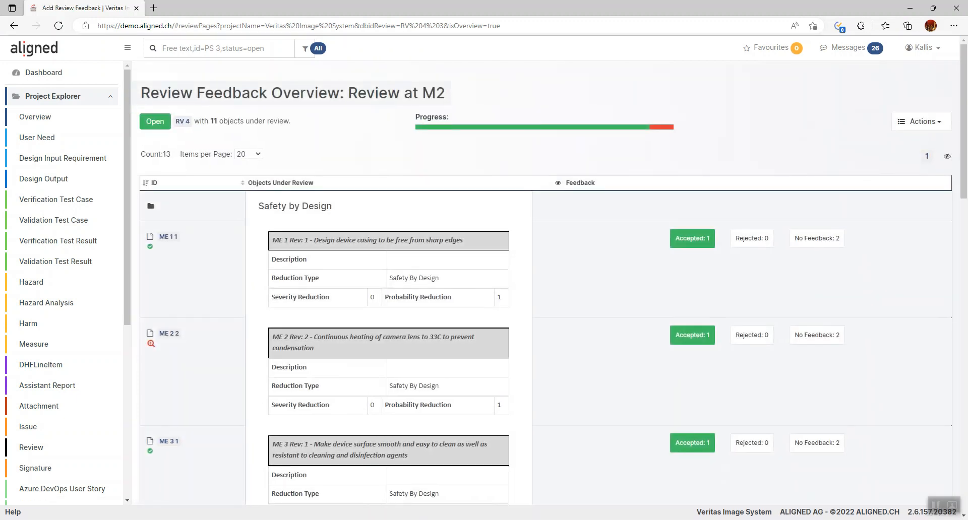
scroll("down", 3)
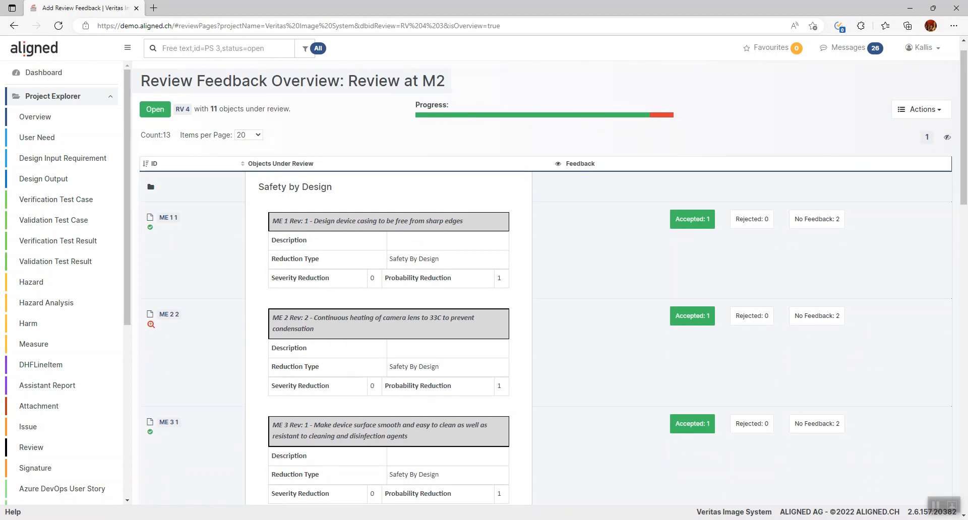
scroll("down", 3)
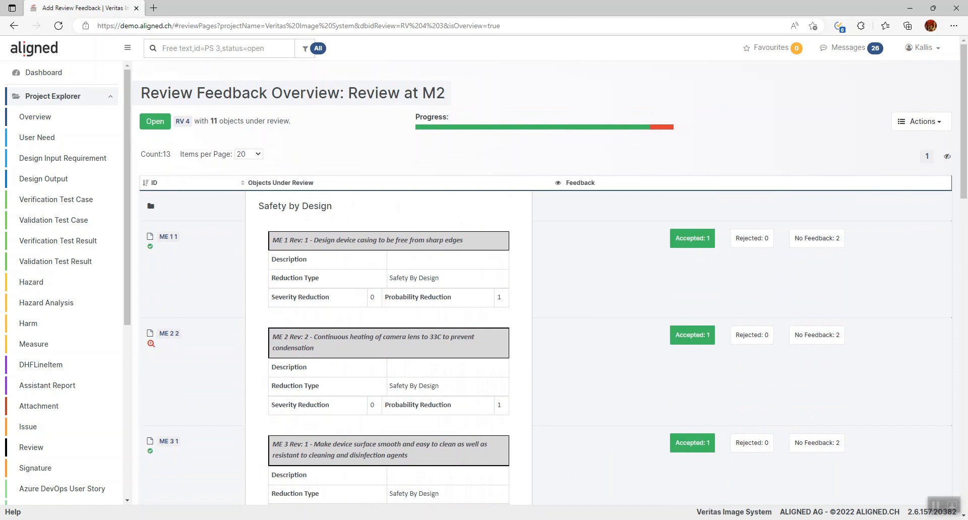
scroll("down", 3)
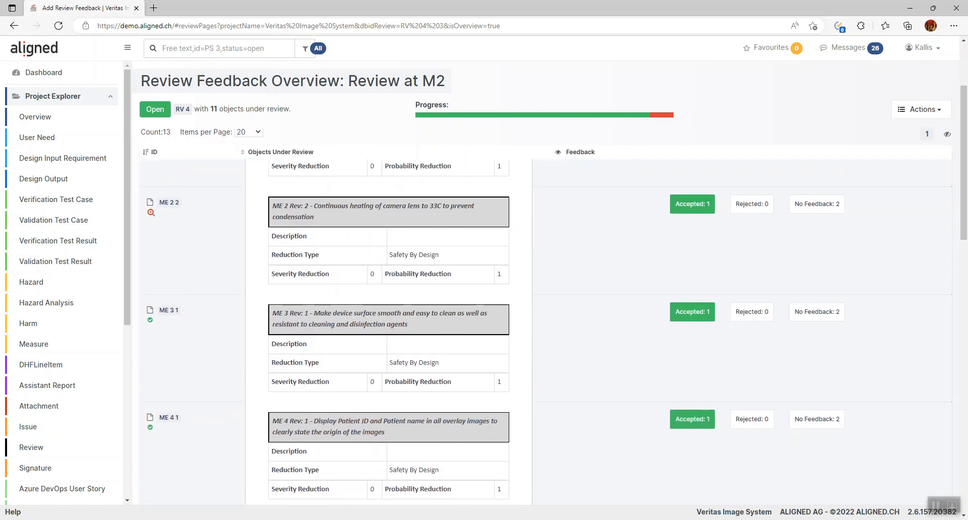
scroll("down", 3)
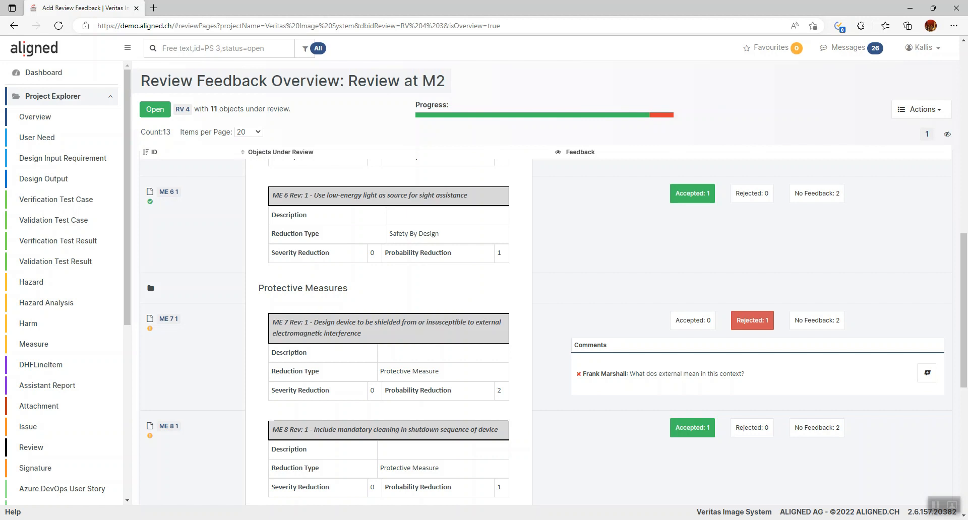
mouse_move(927, 373)
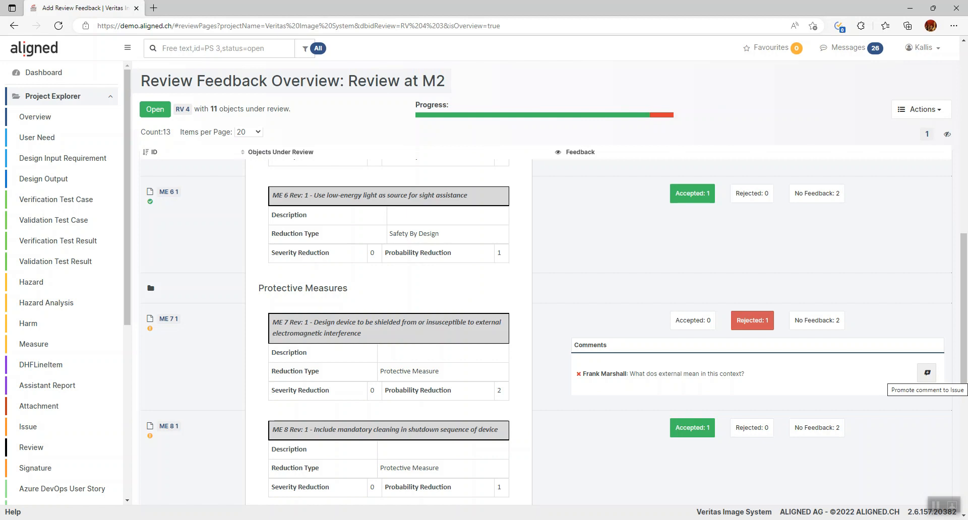
Promote ME 7's comment to issue IS 10 titled 'Rephrase the description and title of measure…', Low priority, Open.
left_click(926, 373)
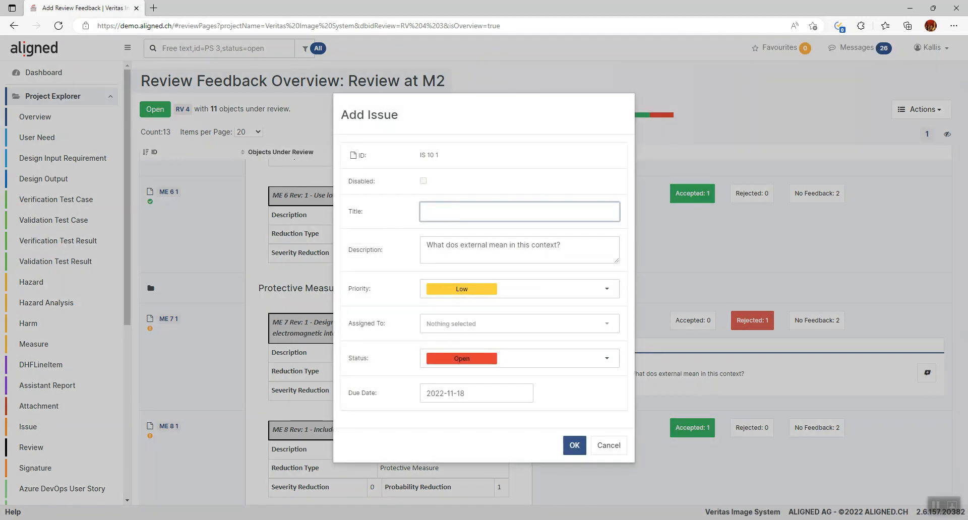
type("Rephrase")
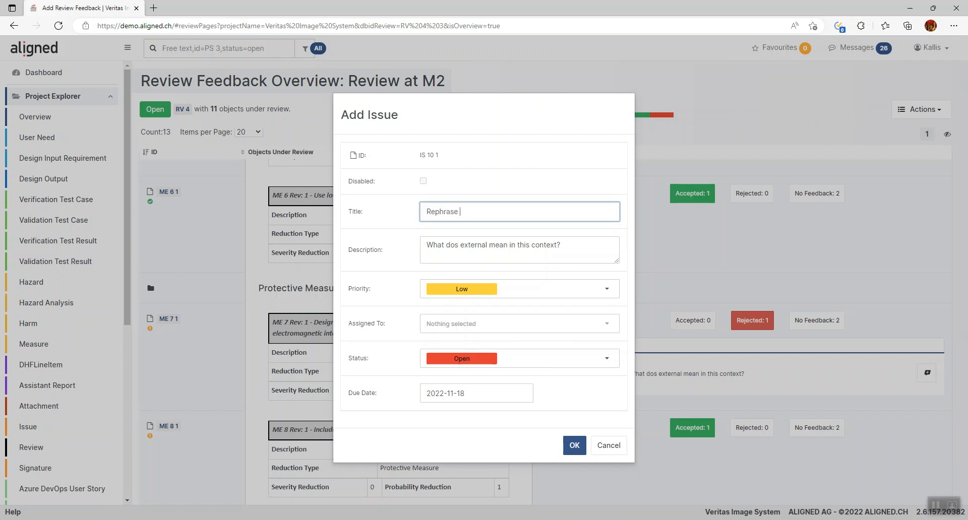
type("the description and title of measure to be more")
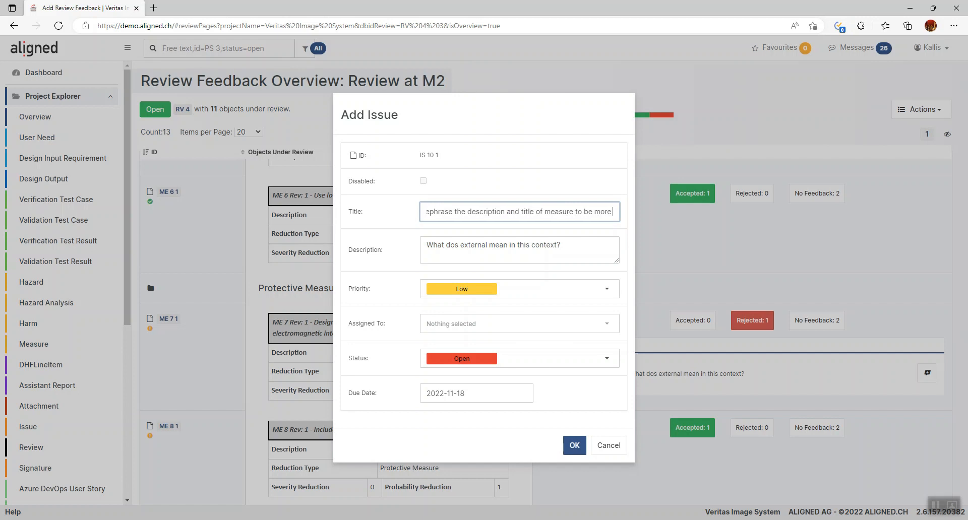
left_click(518, 249)
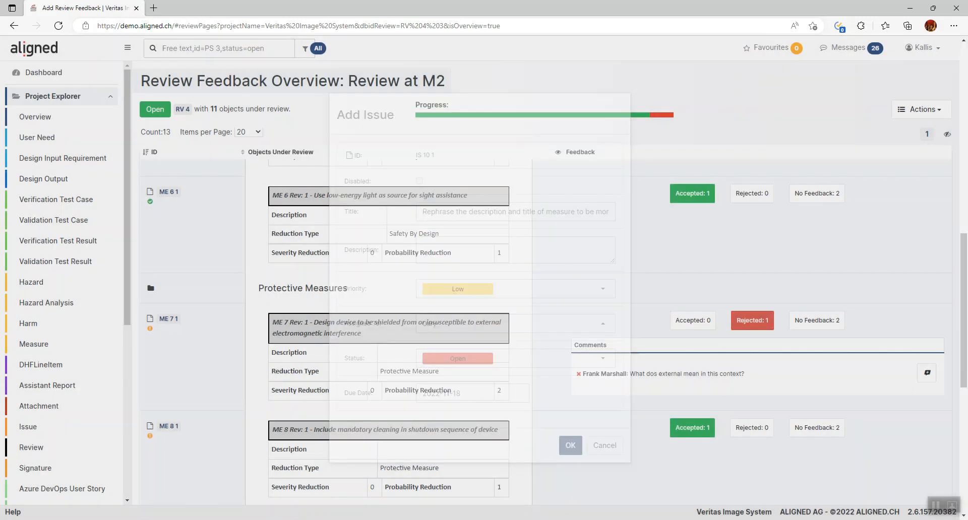
Return to the Review at M2 record and check issue IS 10 1 listed against ME 7 1.
left_click(569, 445)
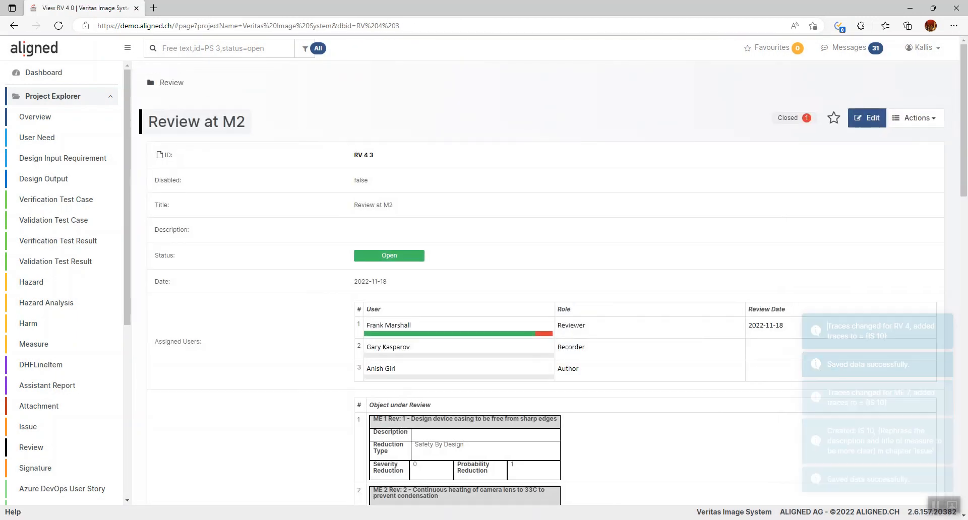
scroll("down", 3)
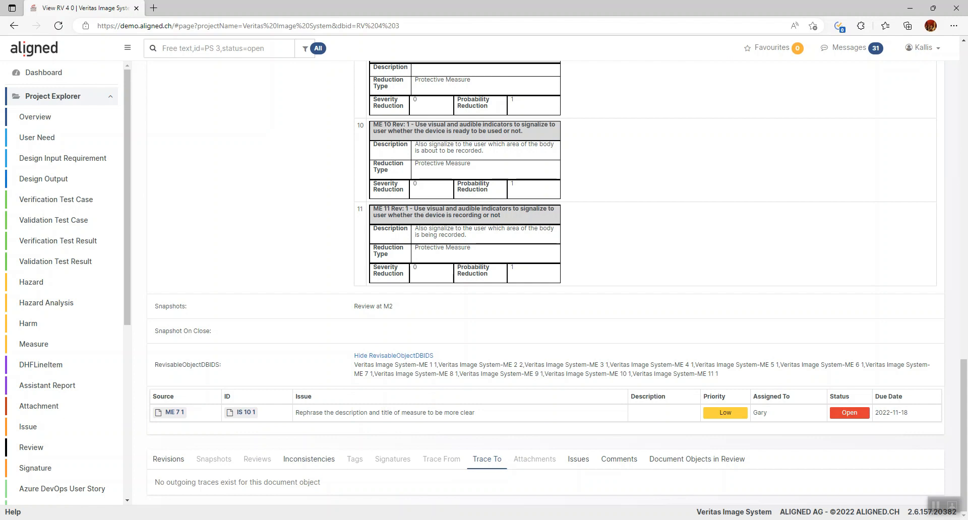
mouse_move(169, 413)
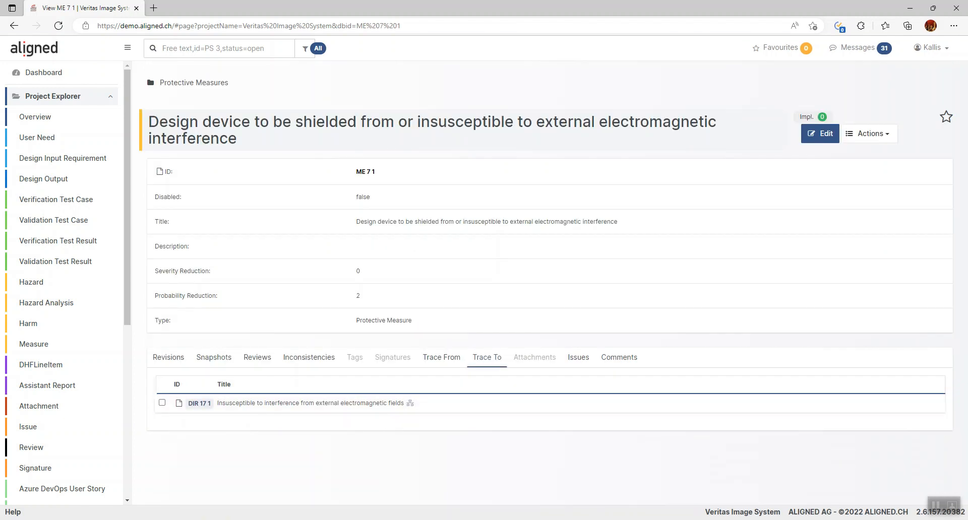
Edit ME 7 despite the ongoing review, inserting 'or internal' into its title, saved as revision 2 with a change comment.
left_click(819, 133)
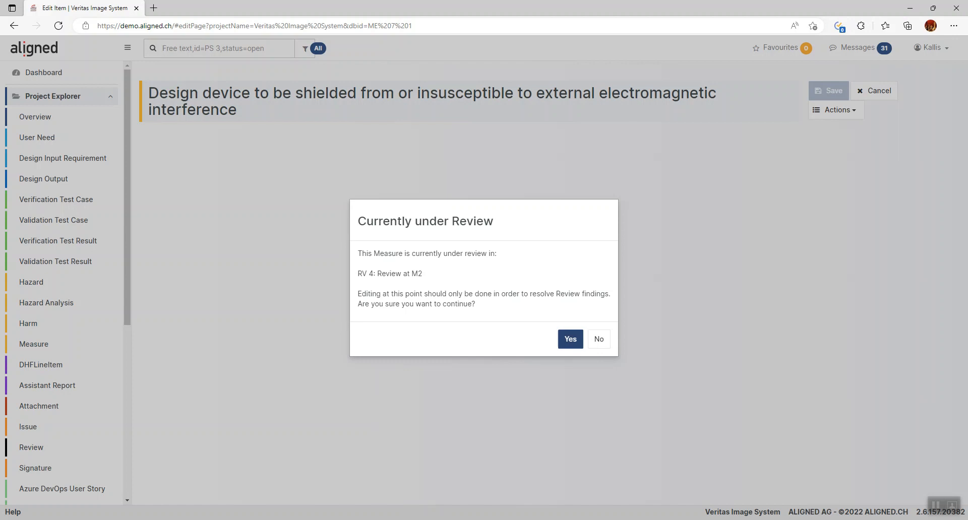
left_click(569, 339)
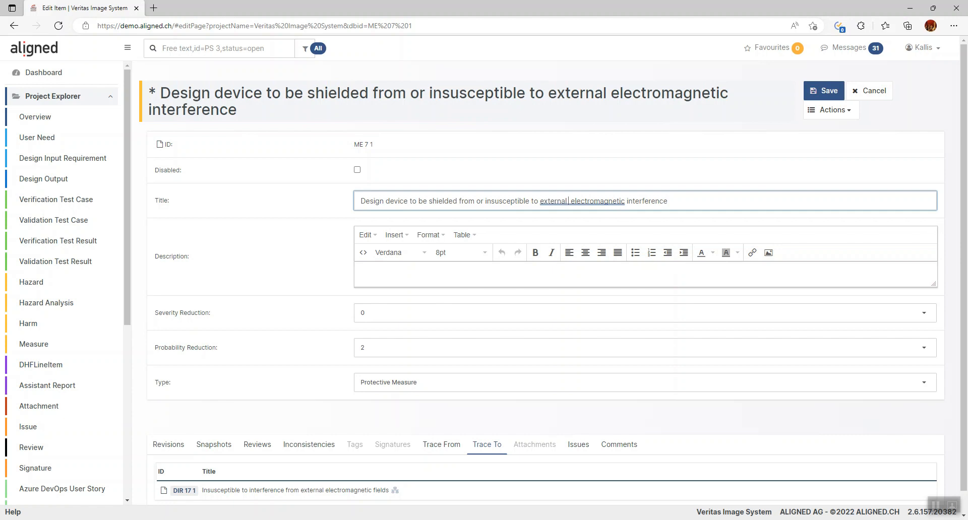
type("or internal")
type("Updated we per Reviwwe 4")
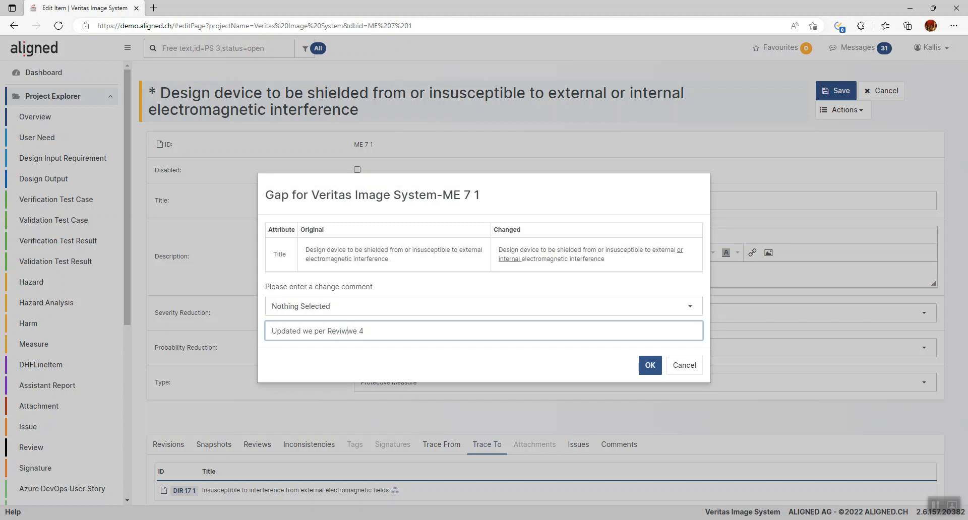
left_click(648, 365)
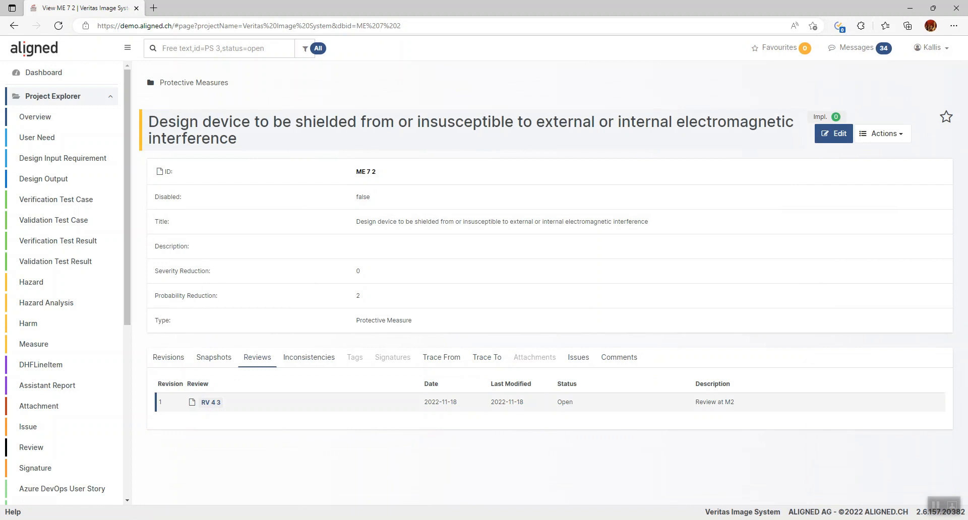
Edit the Review at M2 record and mark the ME 7 issue IS 10 1 as Closed.
left_click(210, 402)
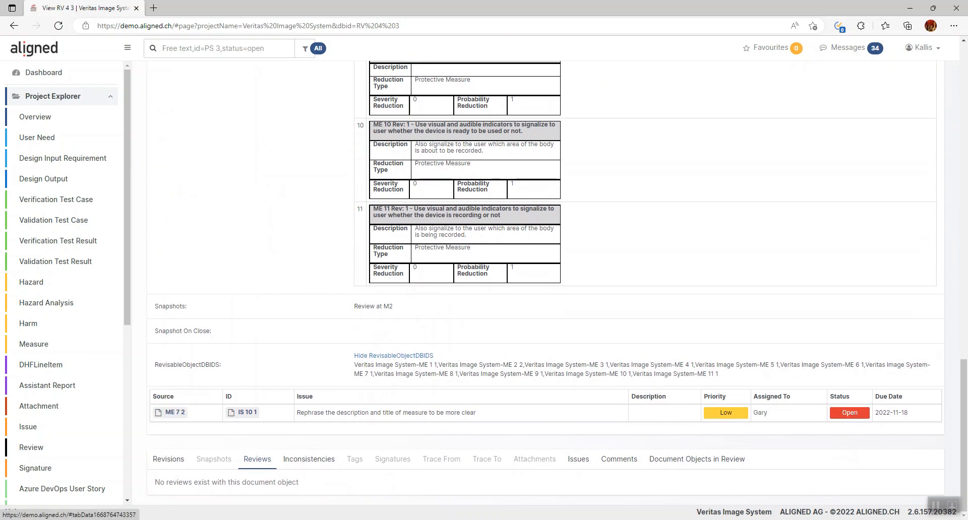
left_click(373, 307)
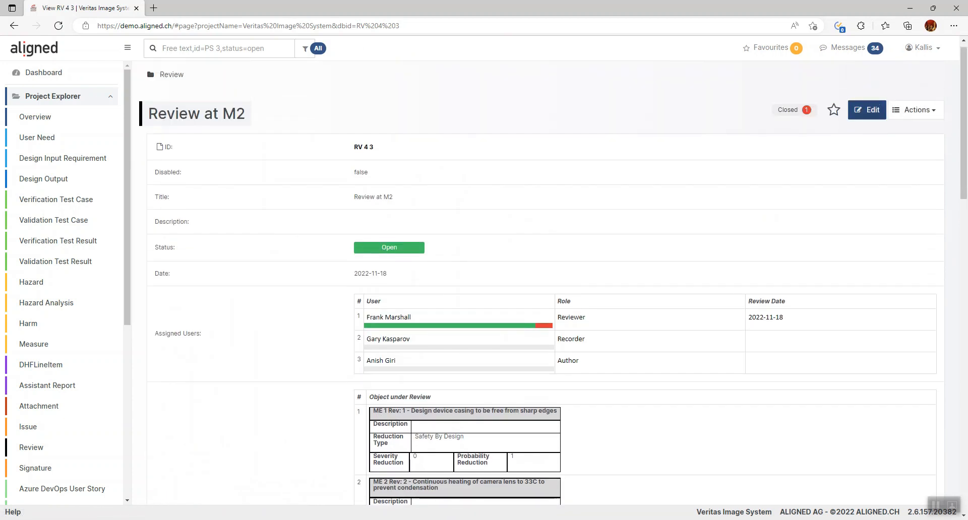
left_click(867, 110)
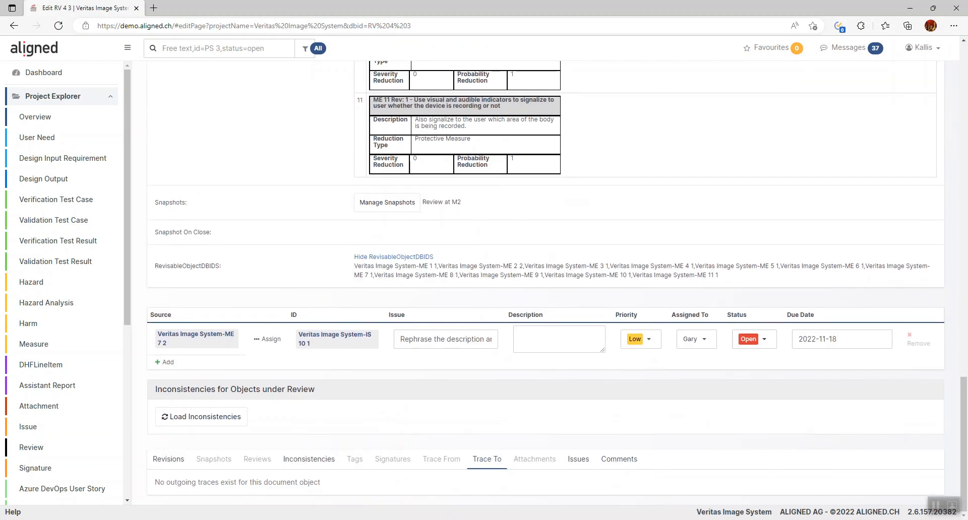
left_click(753, 339)
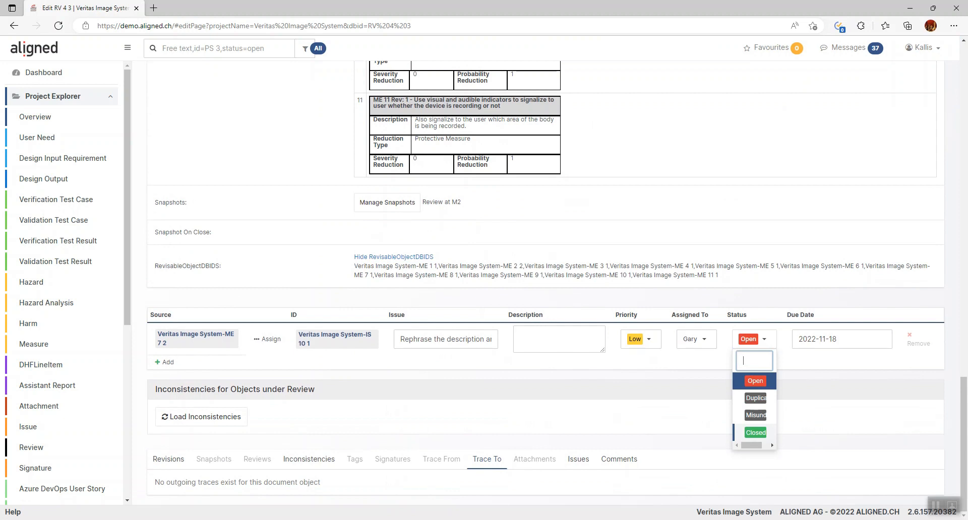
left_click(442, 202)
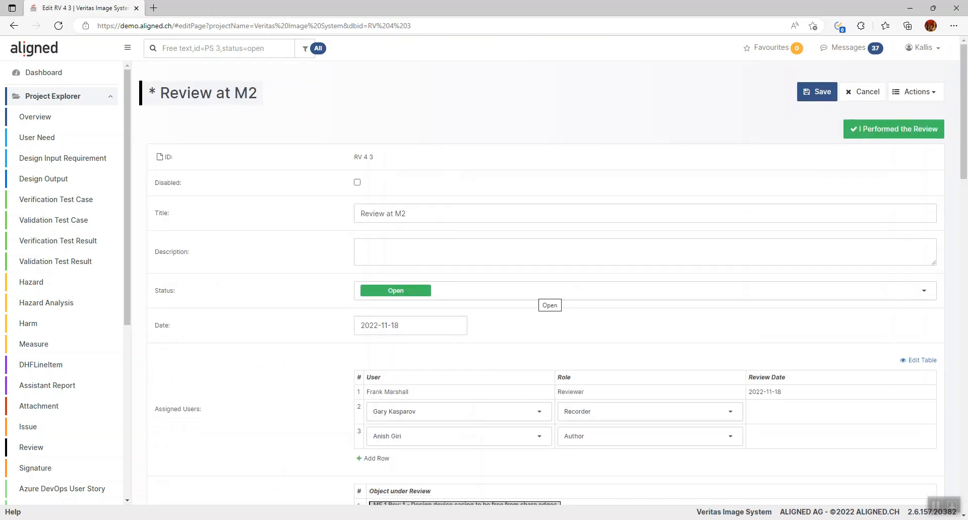
Set the review status to Closed and save it as RV 4 4 with the comment 'Done with t…'.
left_click(923, 291)
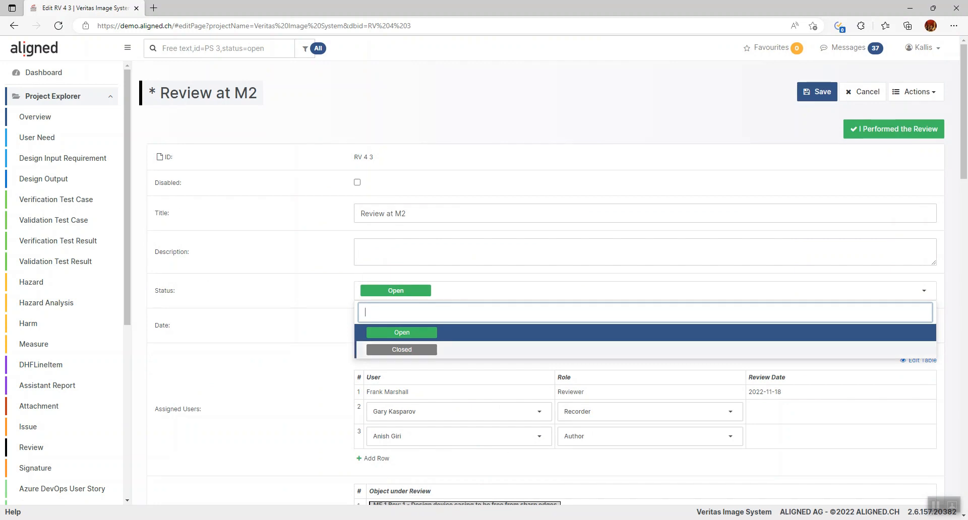
left_click(401, 348)
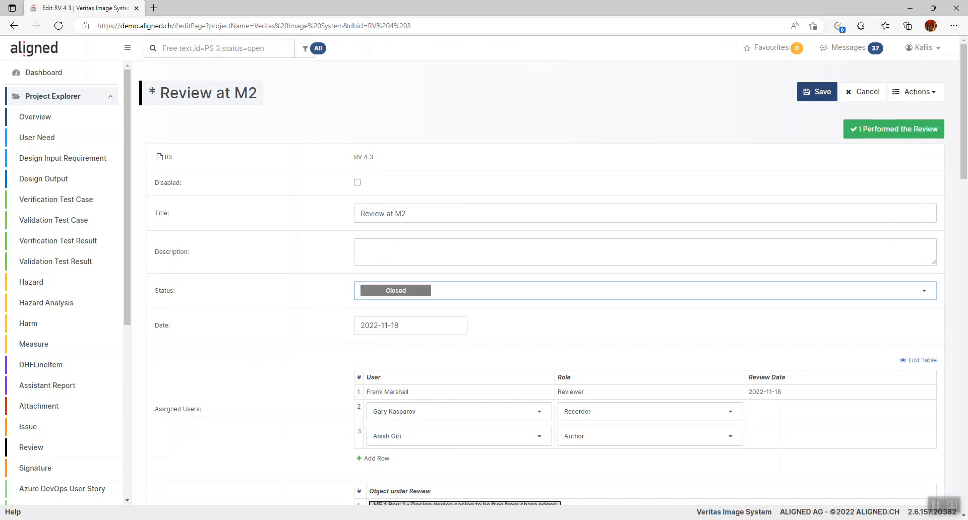
type("Done with the review")
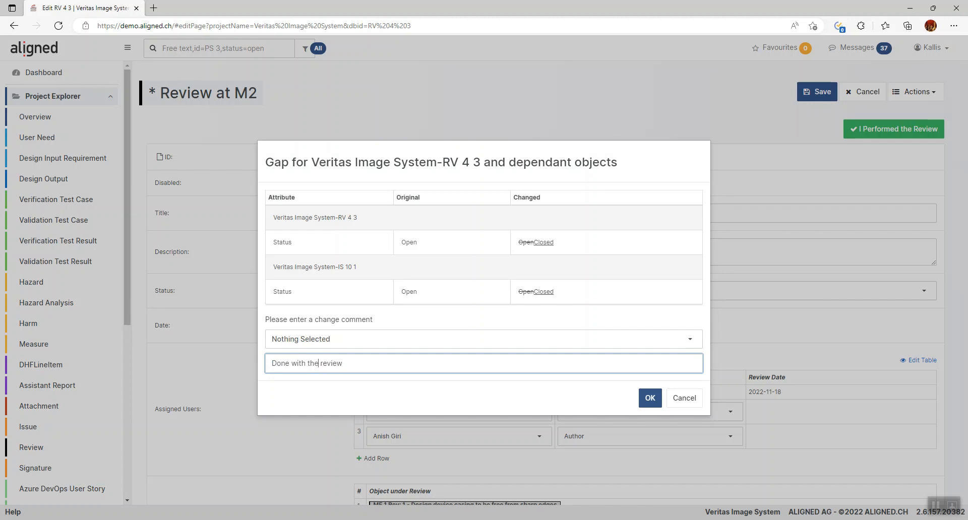
left_click(648, 398)
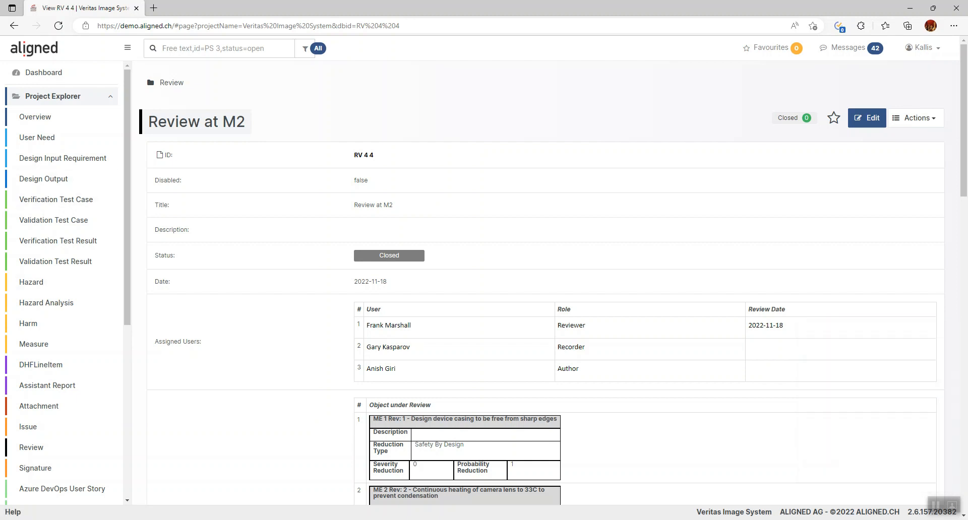
mouse_move(33, 344)
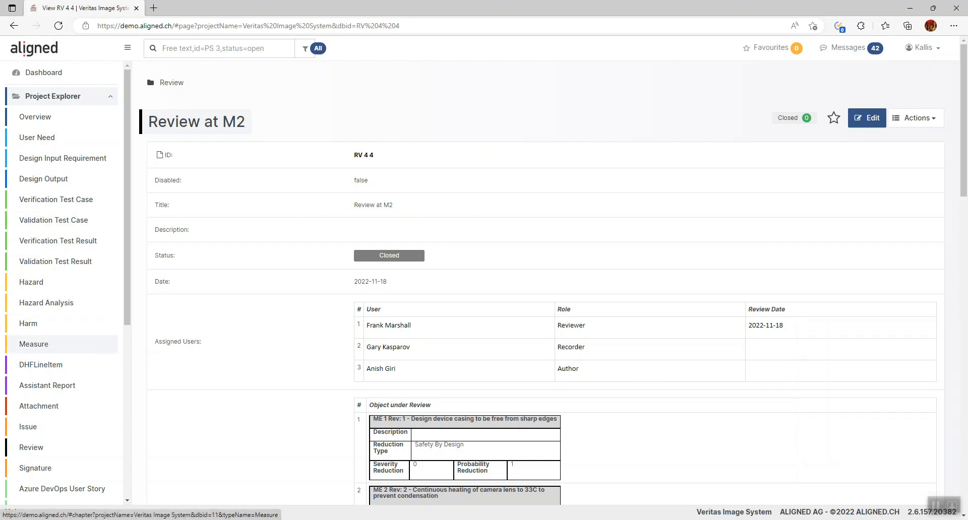
Complete ME 1's title to 'free from sharp edges and corners', save as revision 2, then view its Inconsistencies and Reviews tabs.
left_click(34, 343)
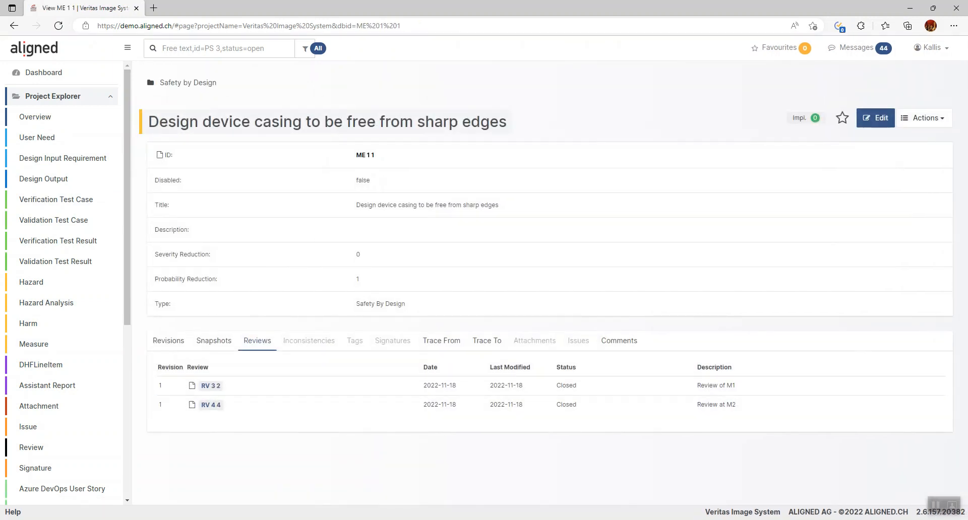
left_click(308, 340)
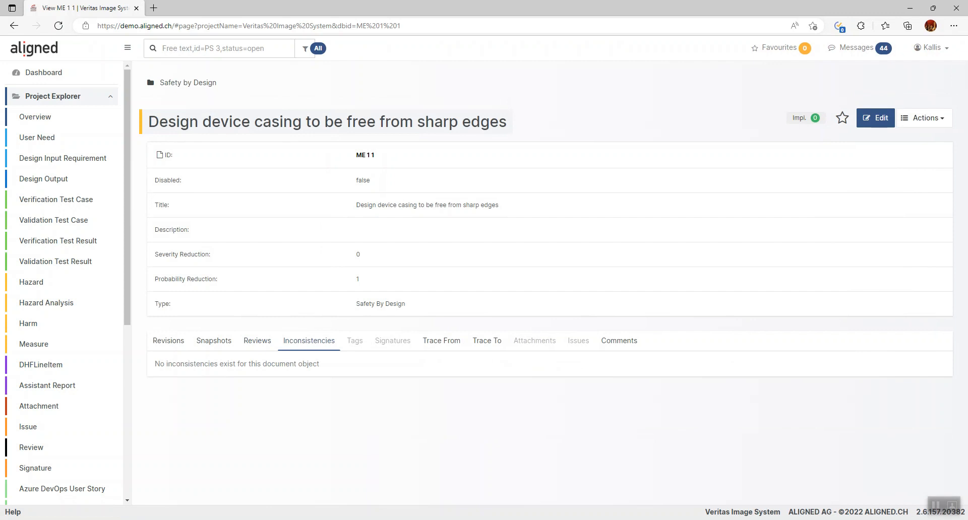
left_click(875, 118)
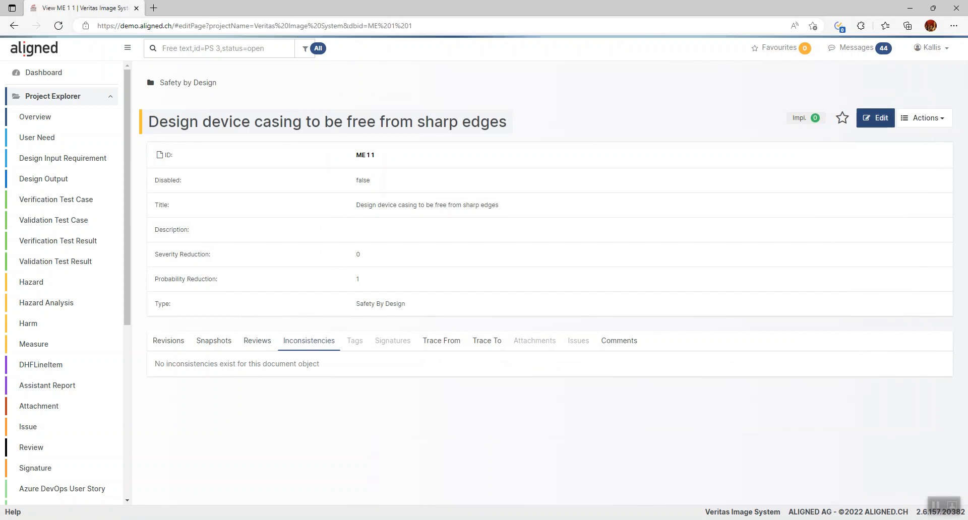
left_click(875, 118)
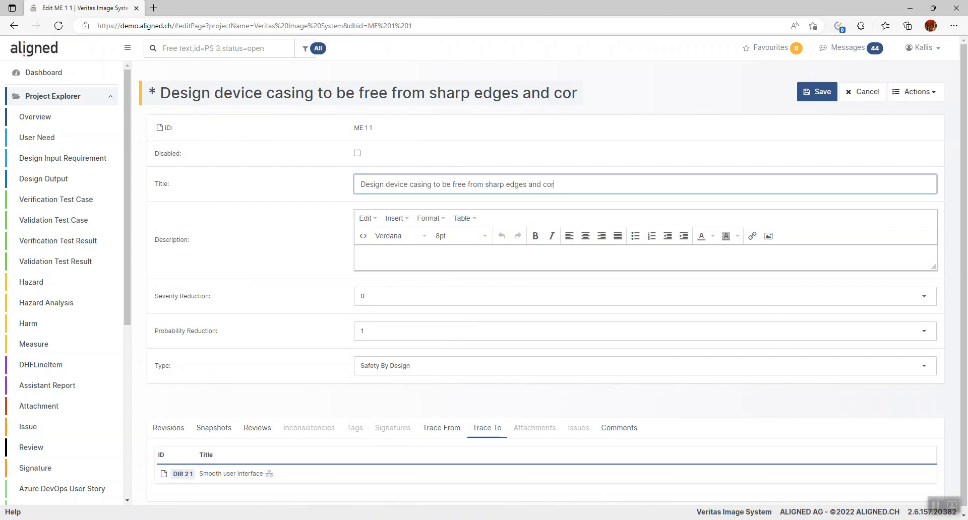
type("ners")
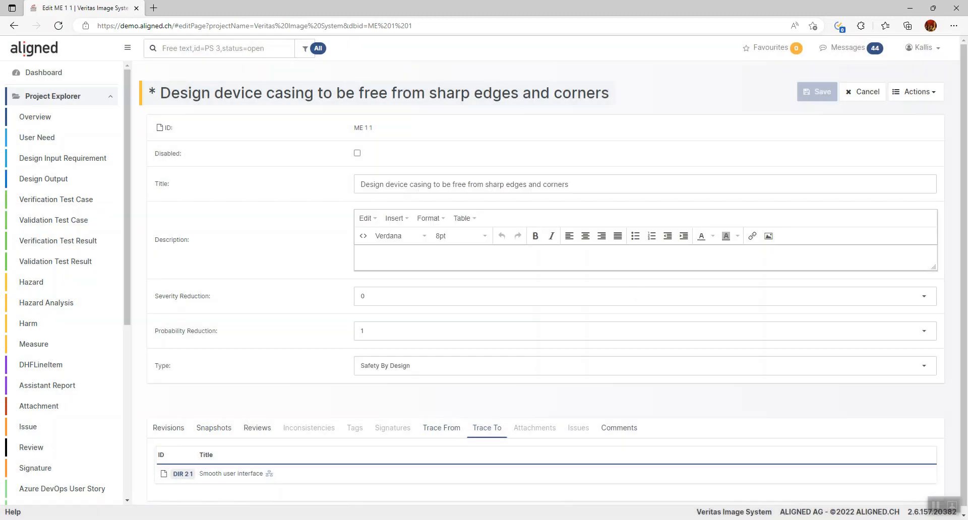
left_click(815, 92)
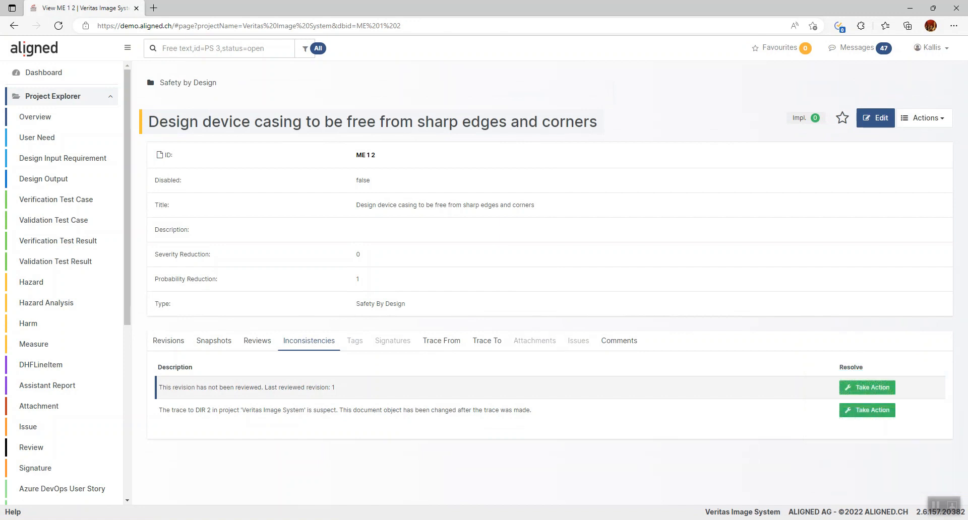
left_click(257, 339)
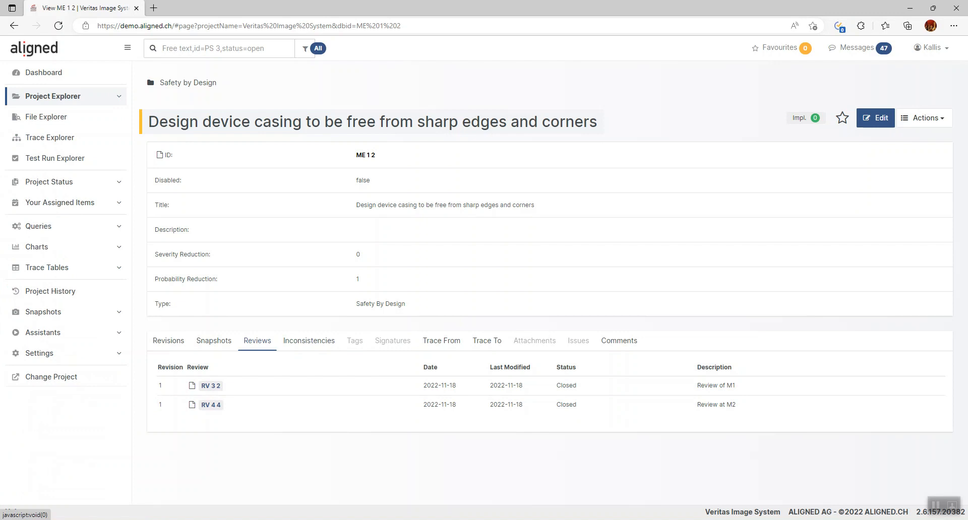
Run the Unreviewed Measures query, returning ME 1 2, and choose Add to Review from its actions.
left_click(38, 225)
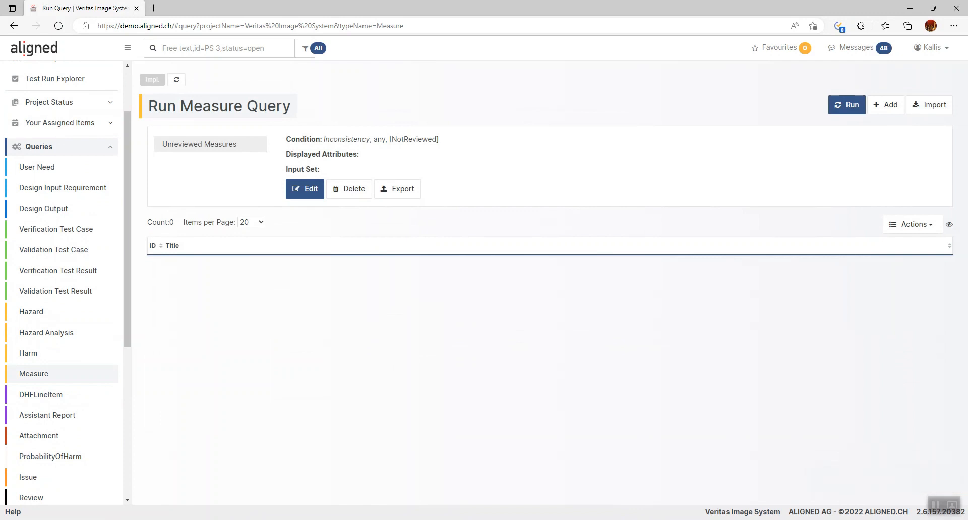
left_click(846, 104)
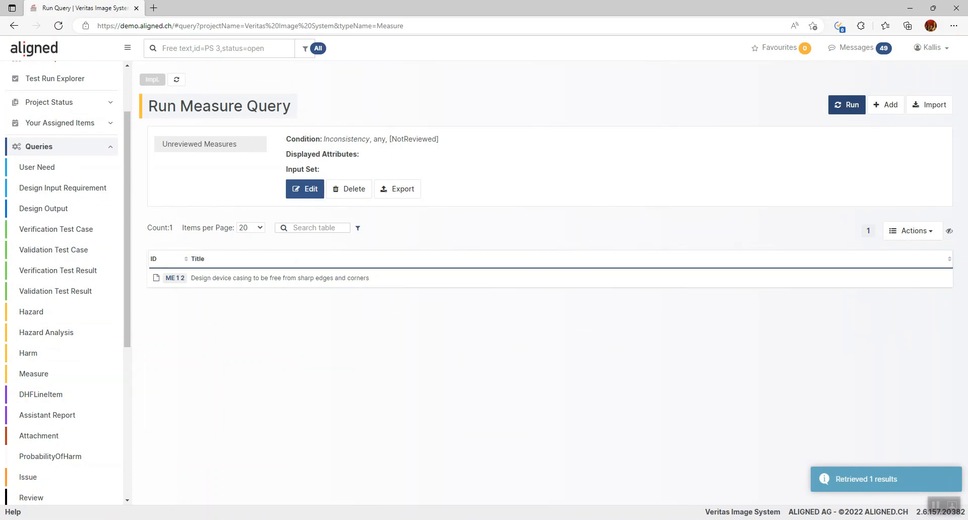
left_click(911, 230)
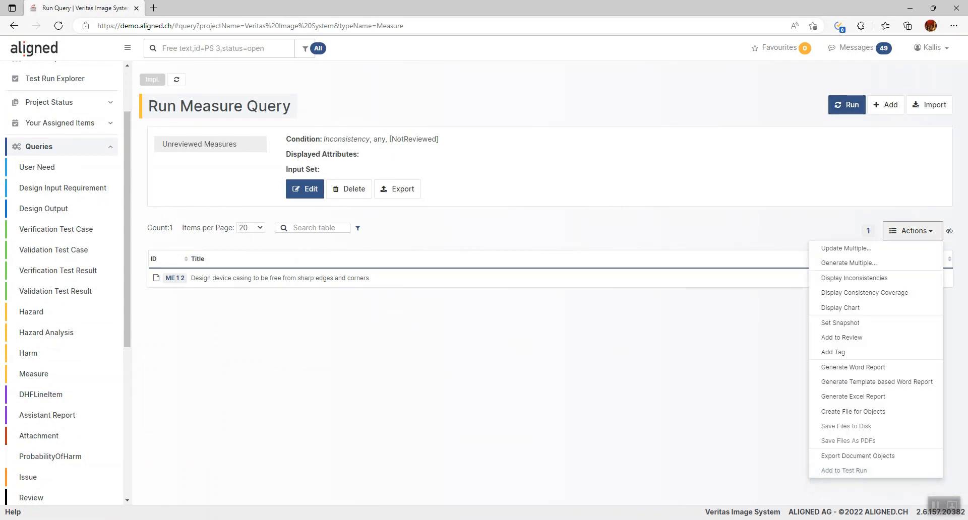
mouse_move(841, 337)
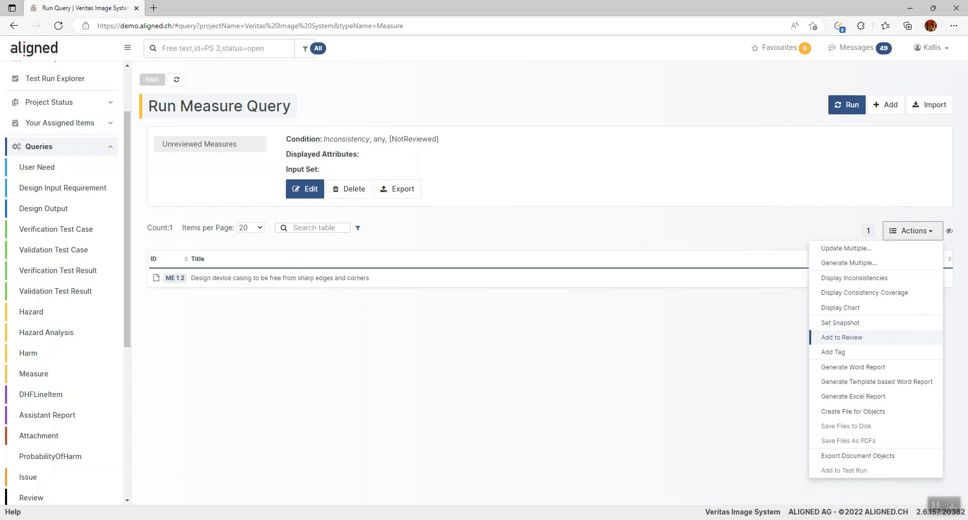
left_click(913, 230)
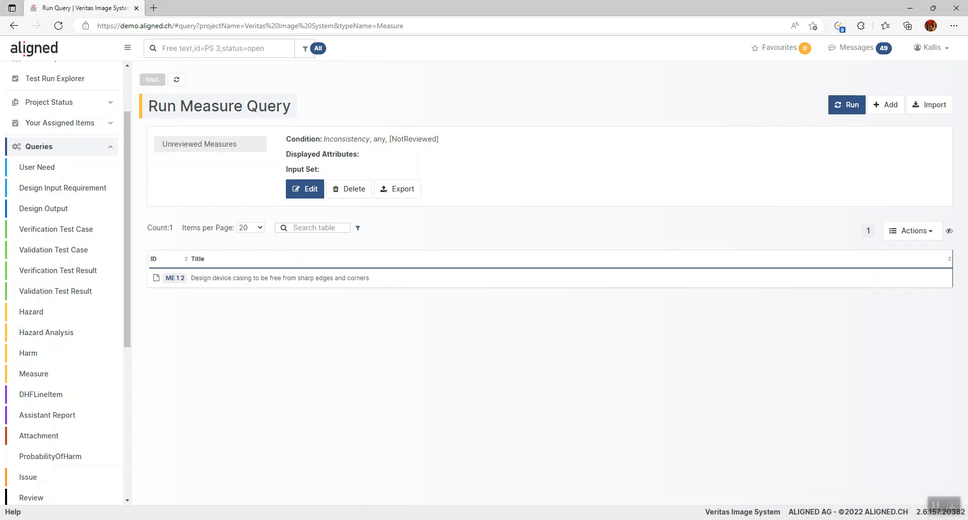